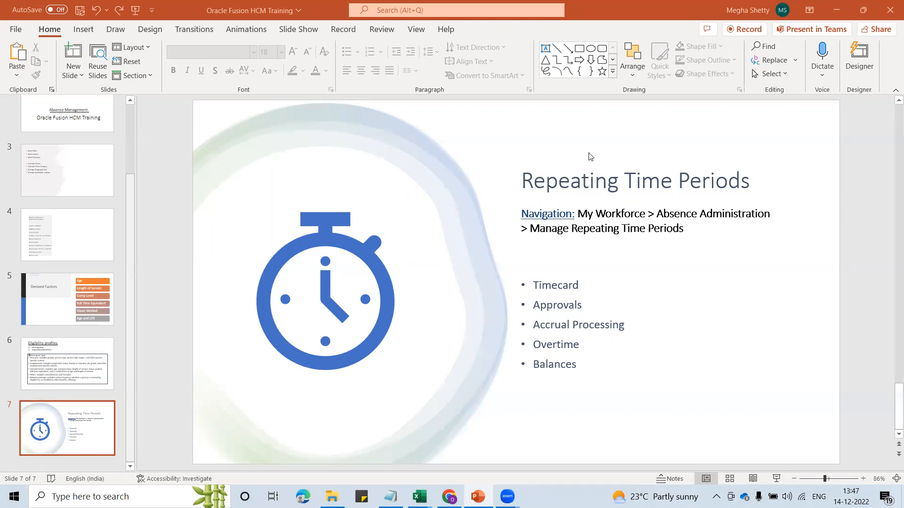
mouse_move(562, 212)
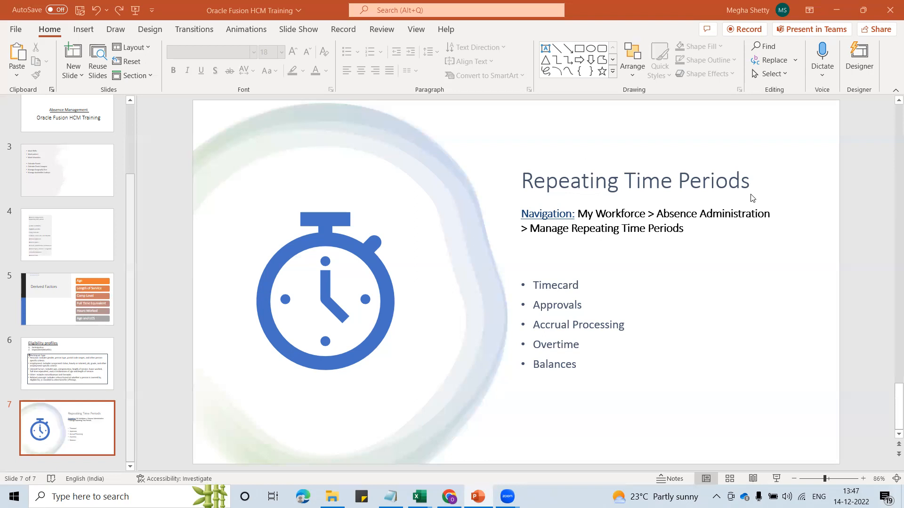
mouse_move(742, 187)
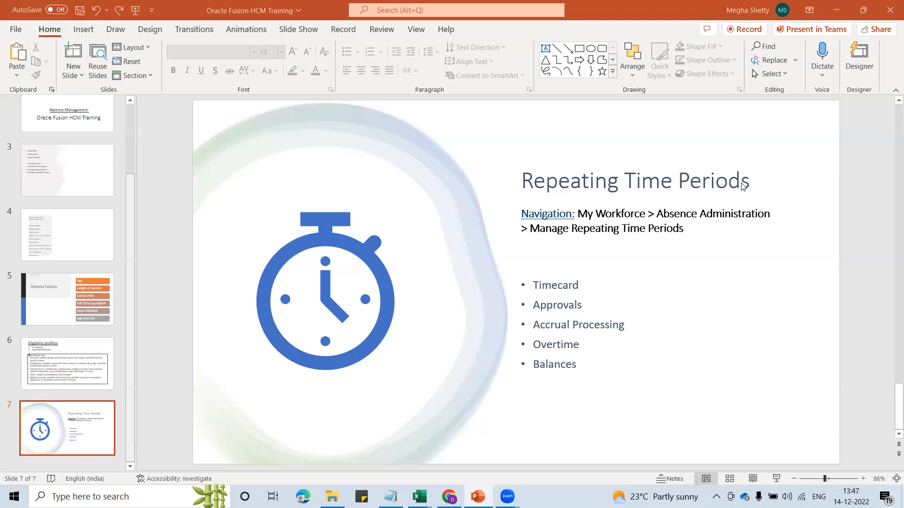
mouse_move(661, 235)
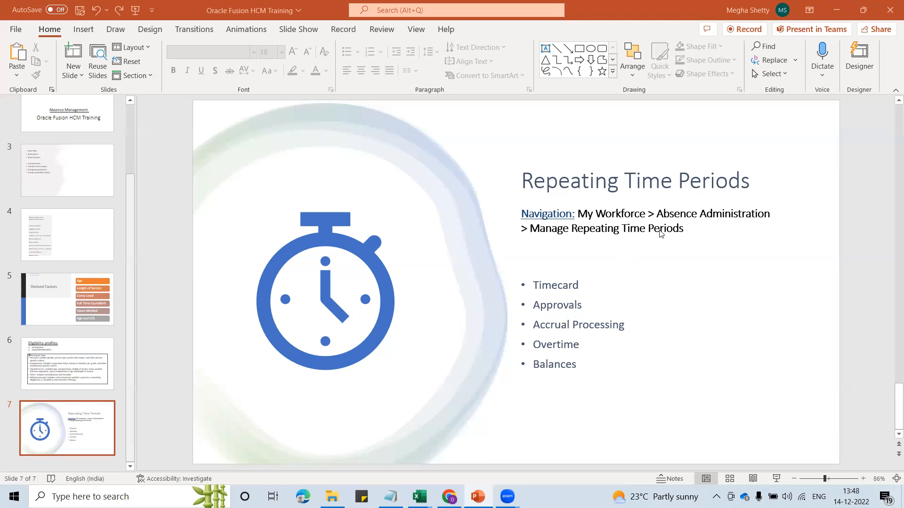
mouse_move(747, 222)
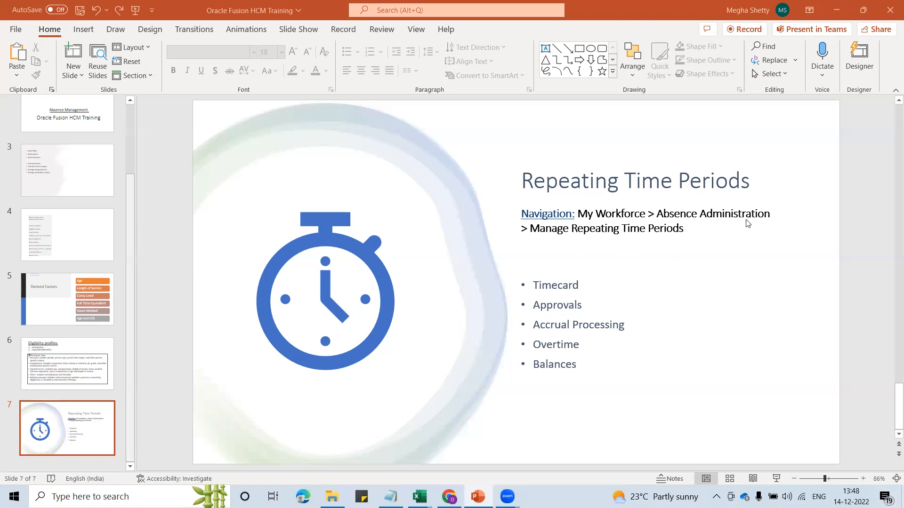
mouse_move(687, 235)
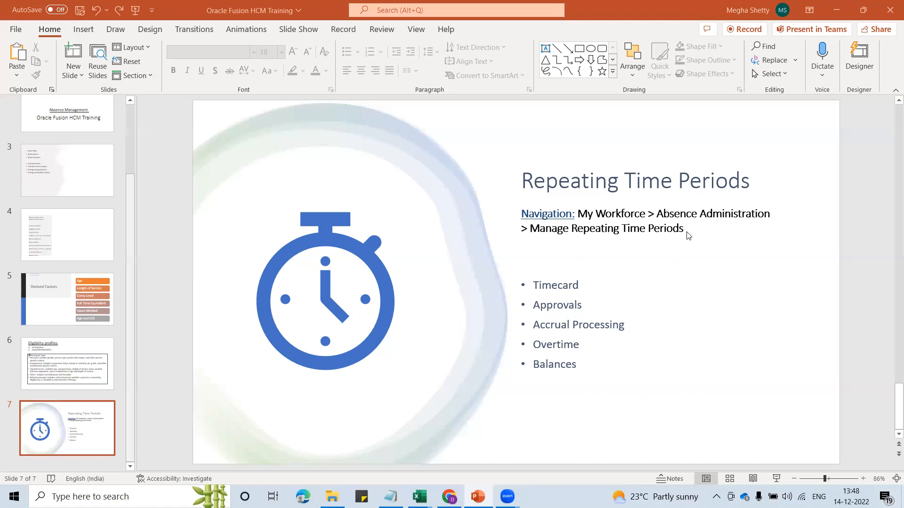
mouse_move(670, 229)
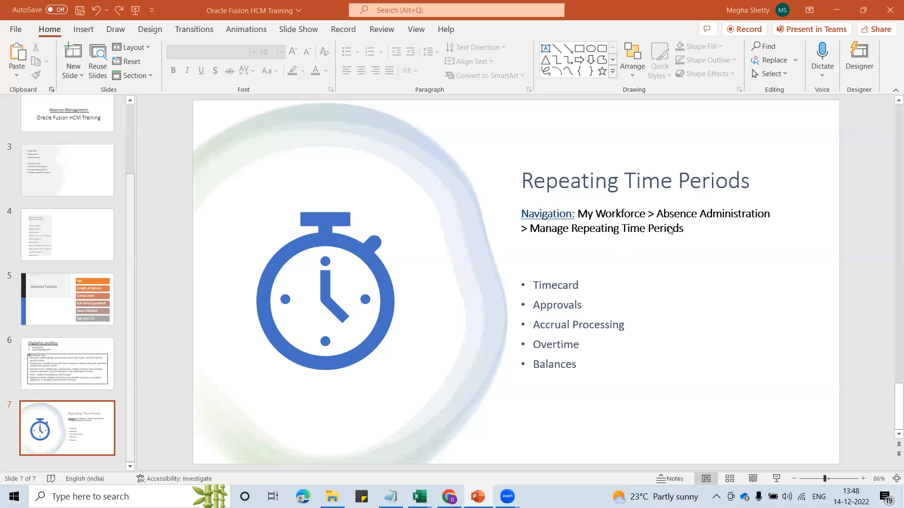
mouse_move(684, 222)
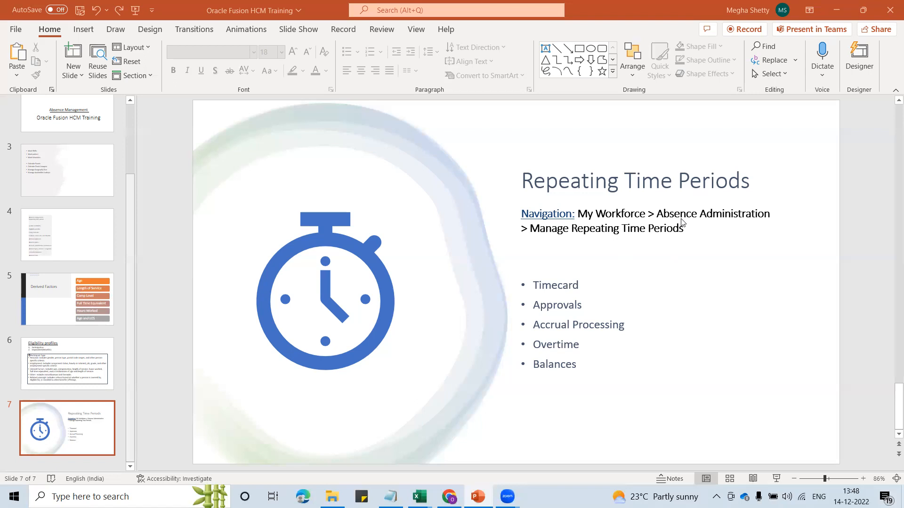
mouse_move(585, 312)
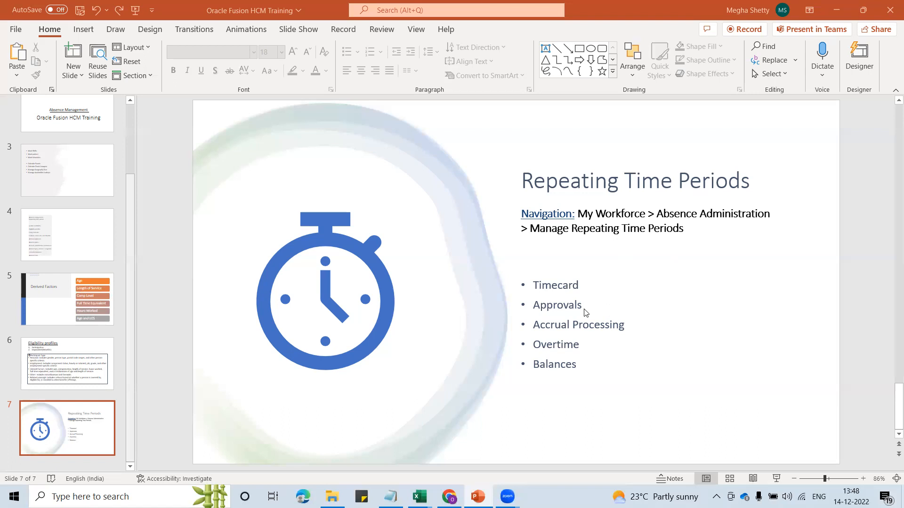
mouse_move(589, 369)
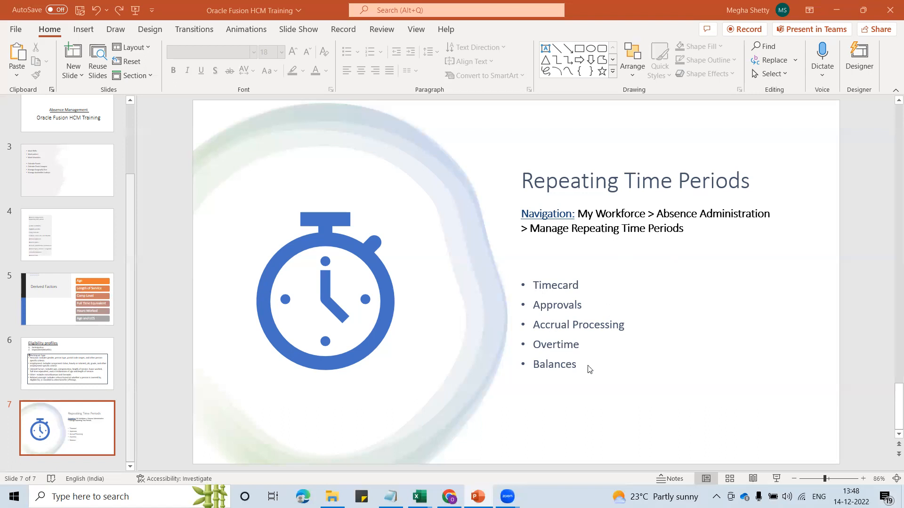
mouse_move(581, 321)
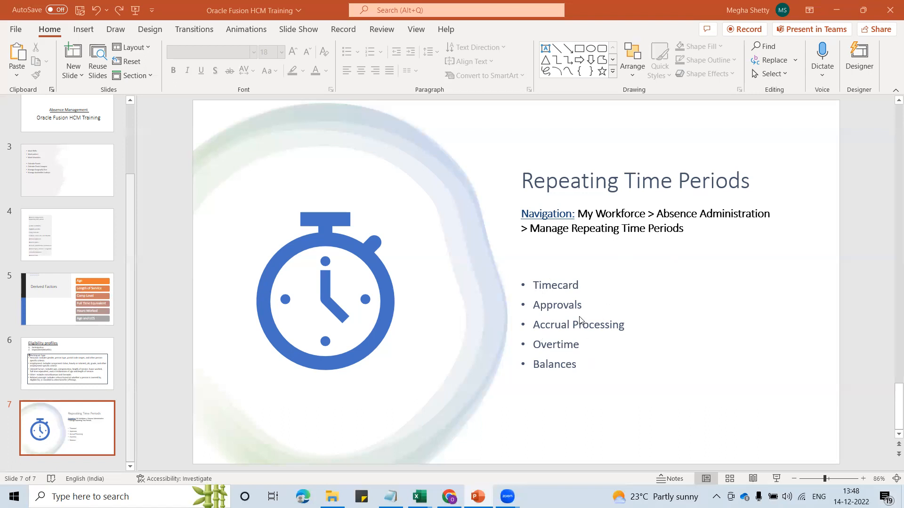
mouse_move(566, 357)
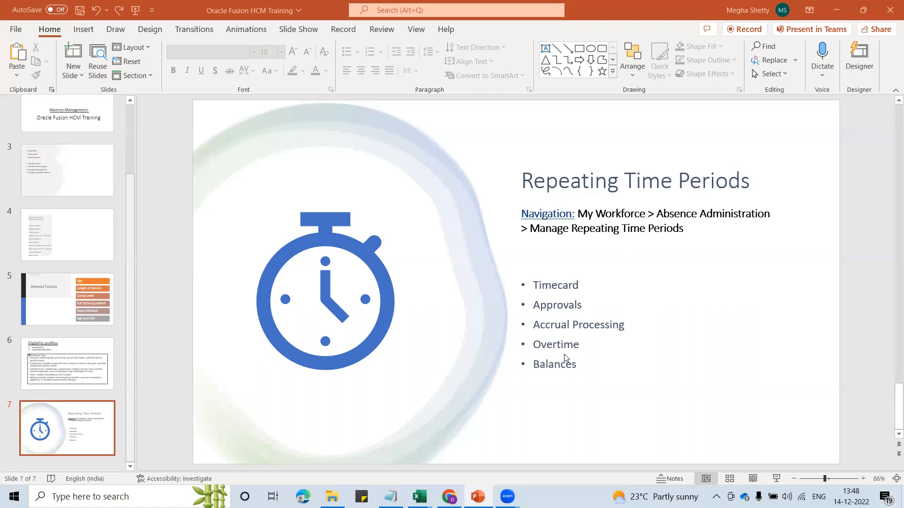
mouse_move(583, 373)
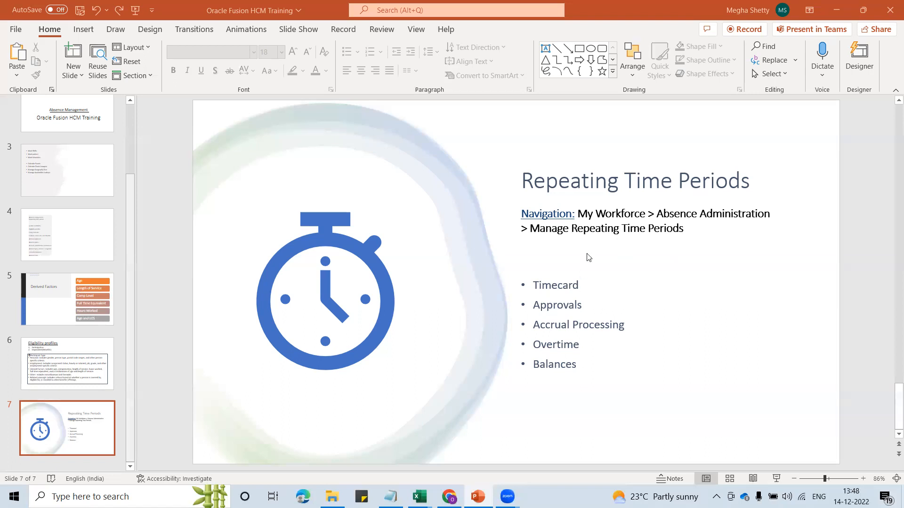
mouse_move(567, 271)
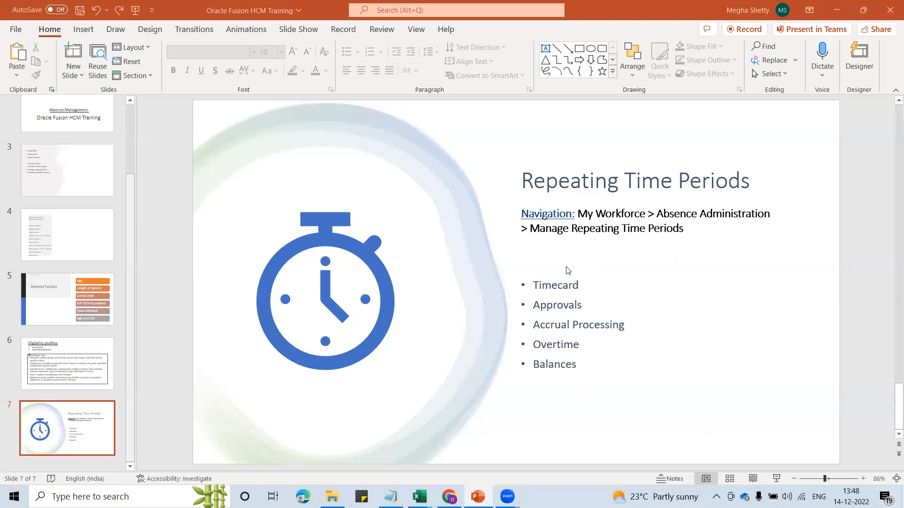
mouse_move(738, 176)
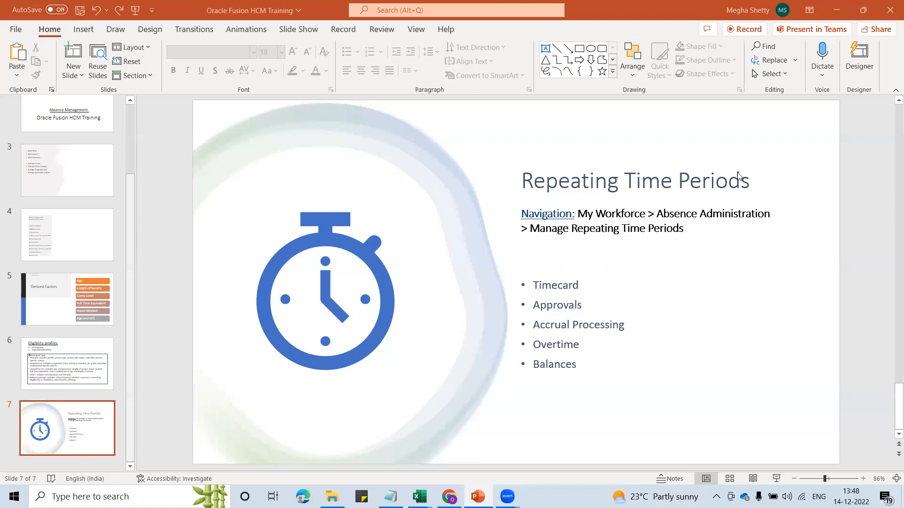
mouse_move(553, 308)
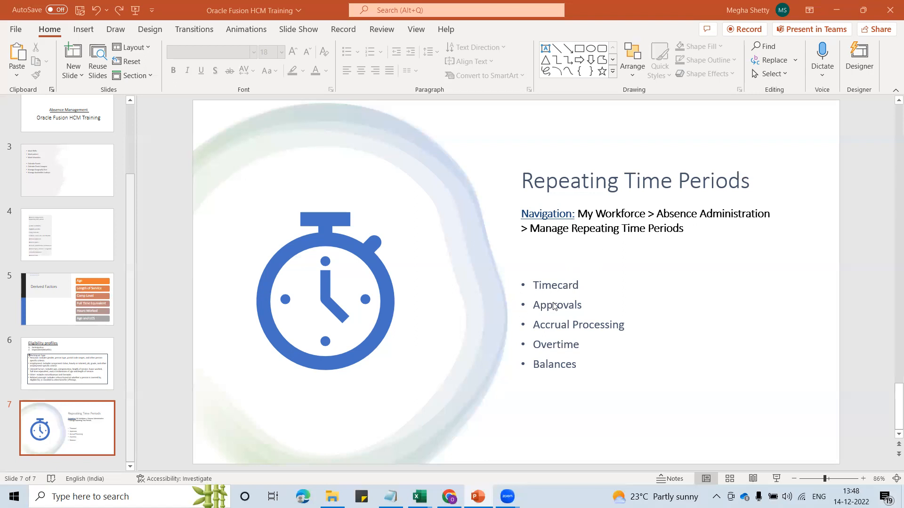
mouse_move(574, 353)
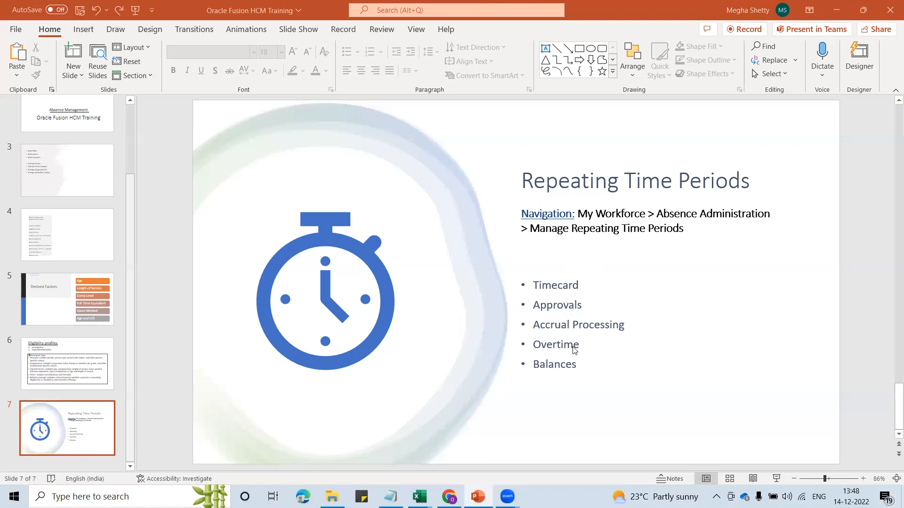
mouse_move(546, 374)
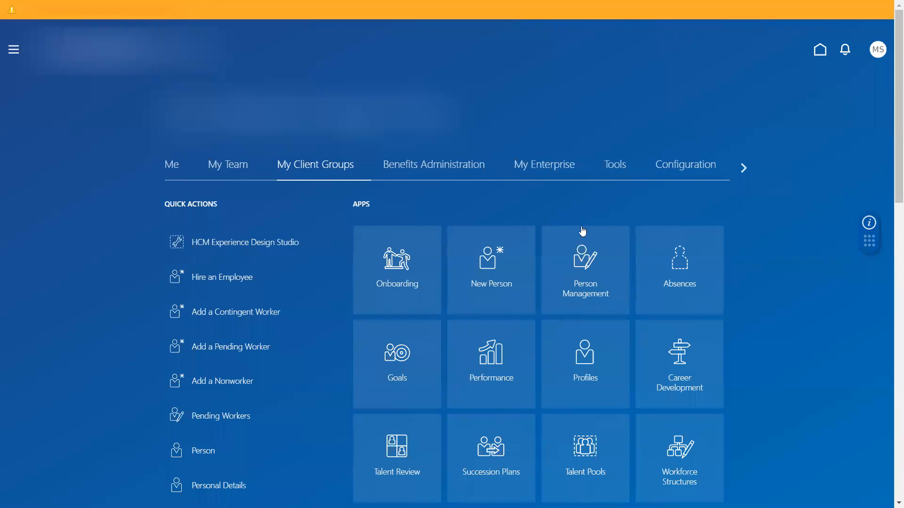
mouse_move(414, 190)
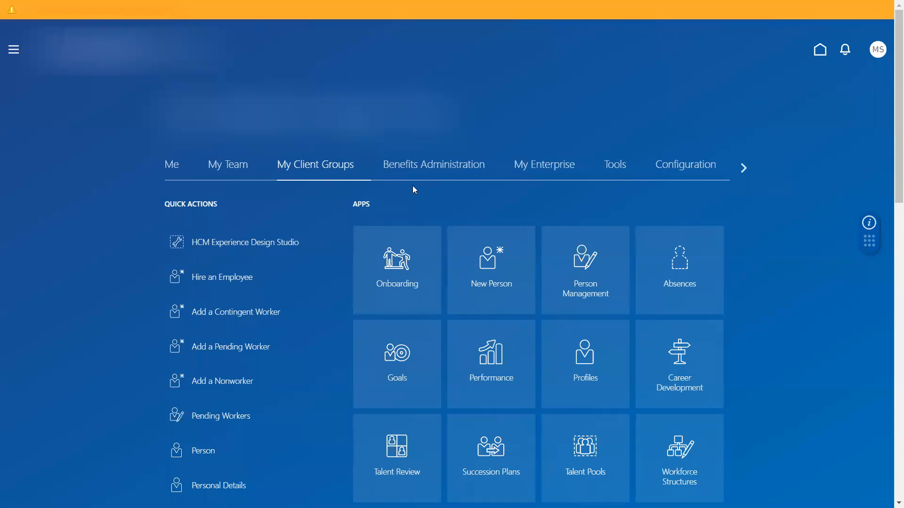
mouse_move(674, 270)
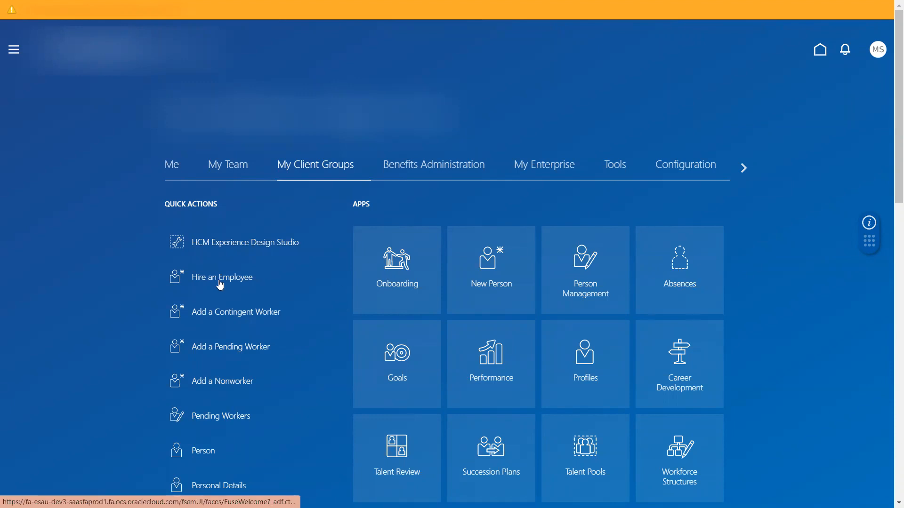
- Browse Absence Administration to Time Periods, then head to Setup and Maintenance
left_click(680, 261)
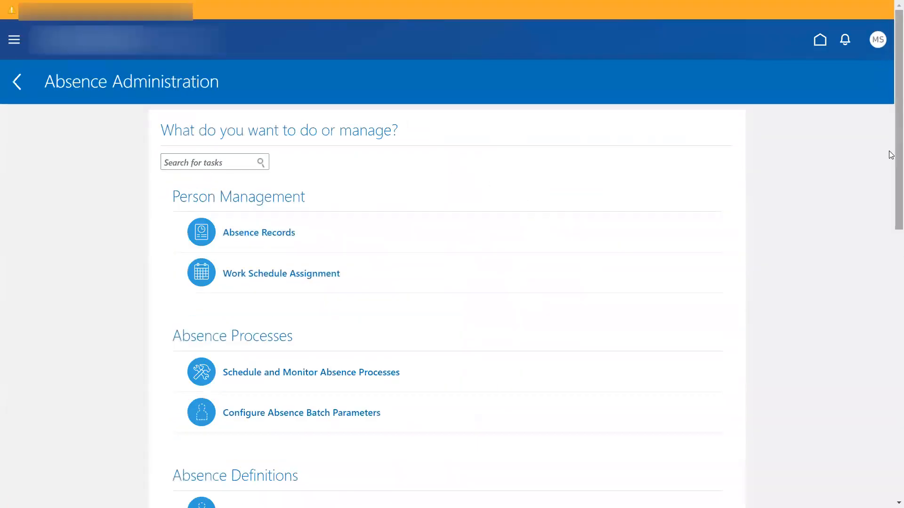
scroll("down", 3)
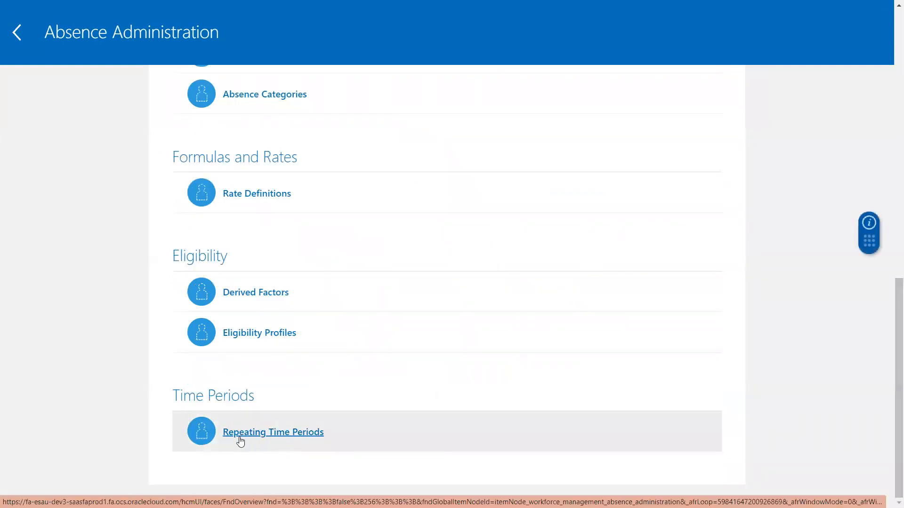
mouse_move(249, 427)
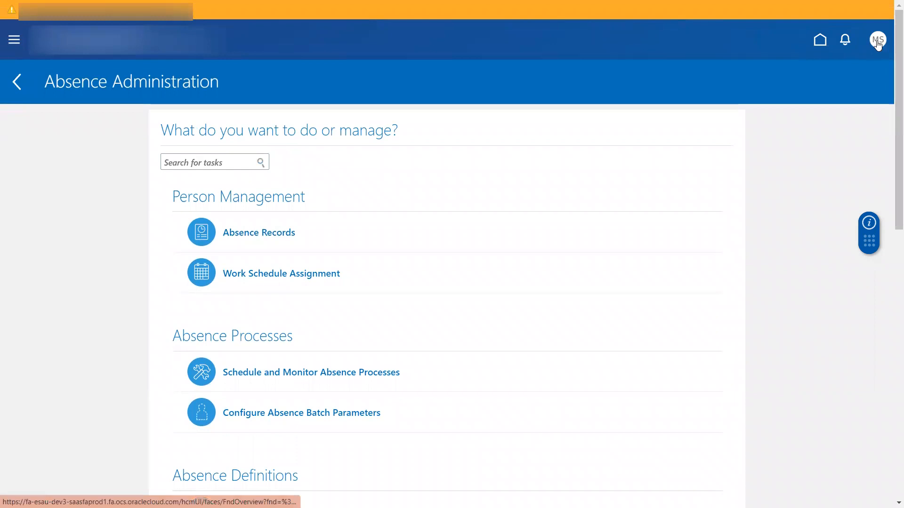
left_click(877, 40)
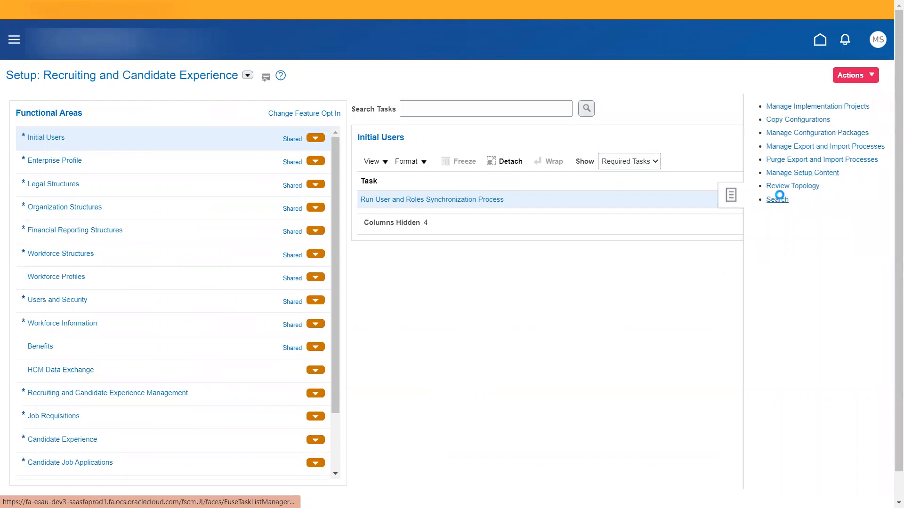
- Search setup tasks for REPEATING and open the Repeating Time Periods task
left_click(777, 199)
type("REPEATING")
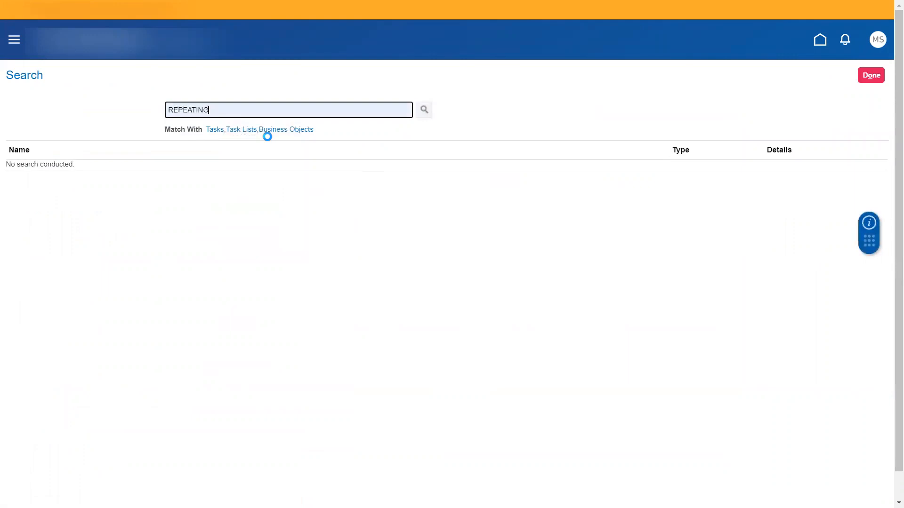
left_click(424, 109)
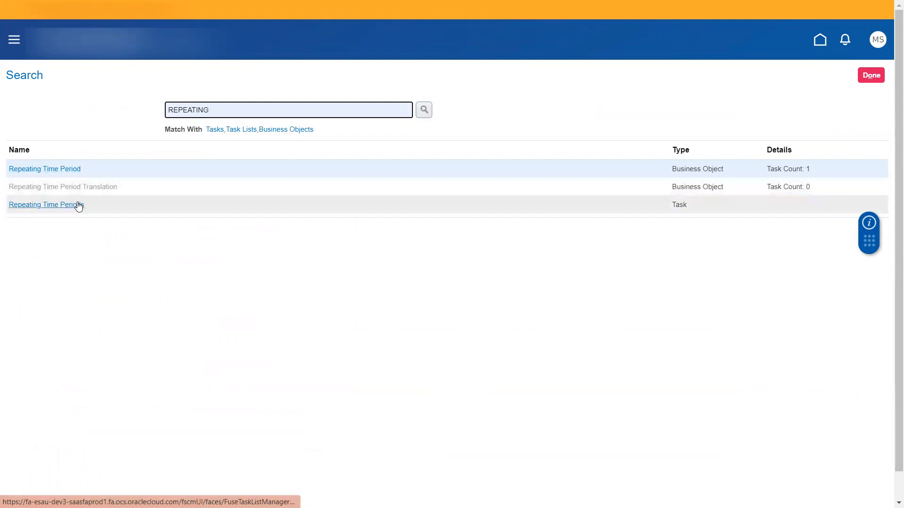
left_click(43, 205)
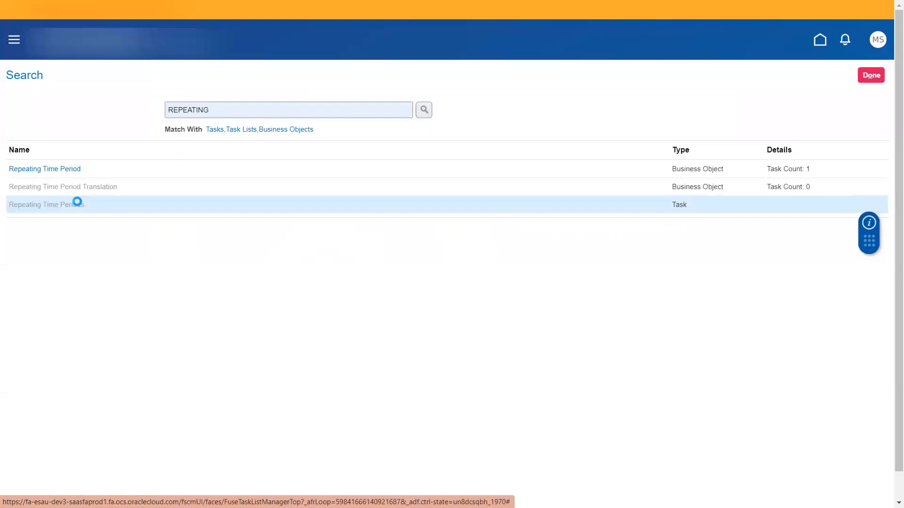
left_click(45, 204)
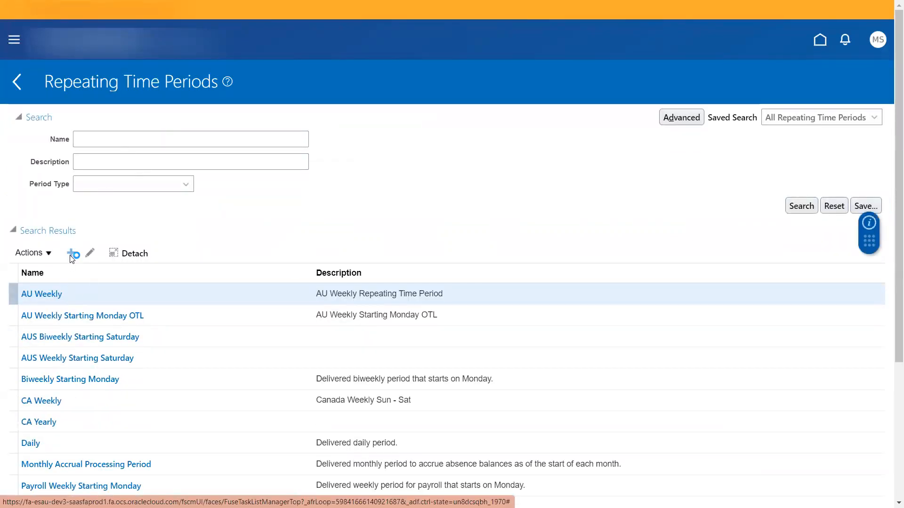
- Create a new repeating period named and described 'Weekly Starting Saturday'
left_click(71, 253)
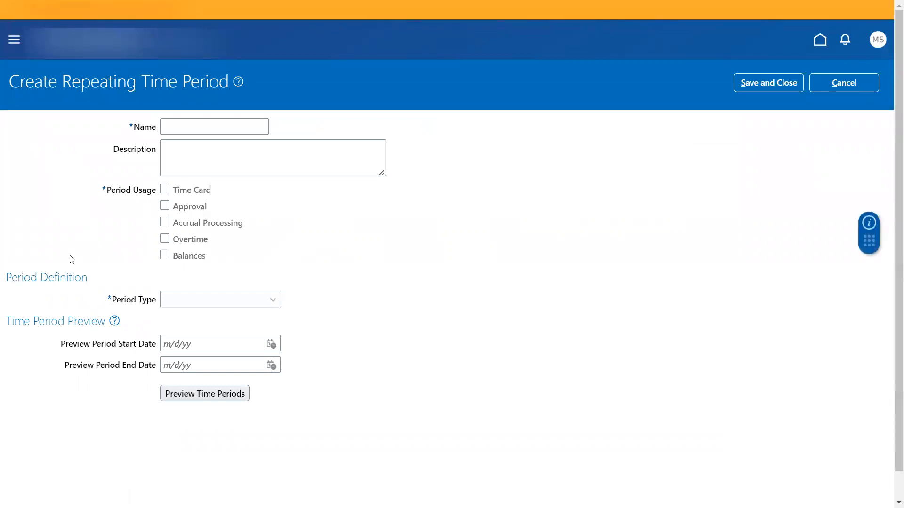
left_click(214, 126)
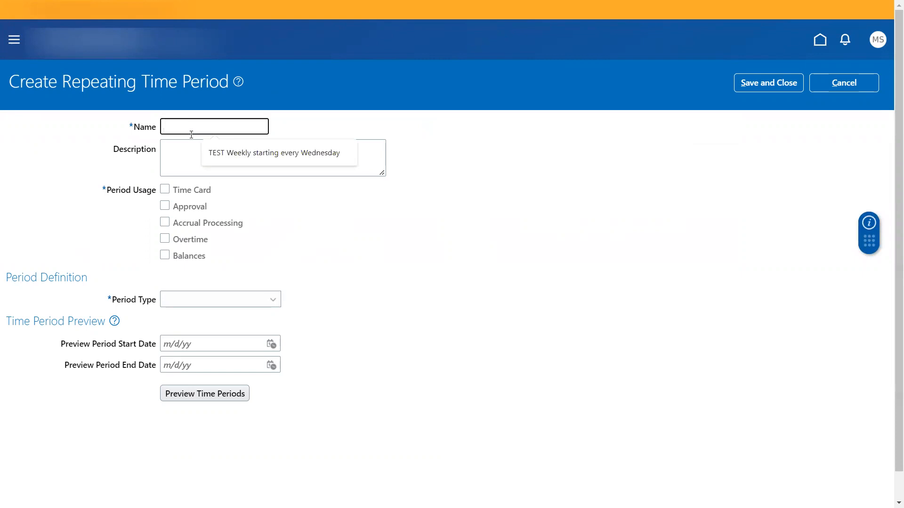
type("Weekly Starting")
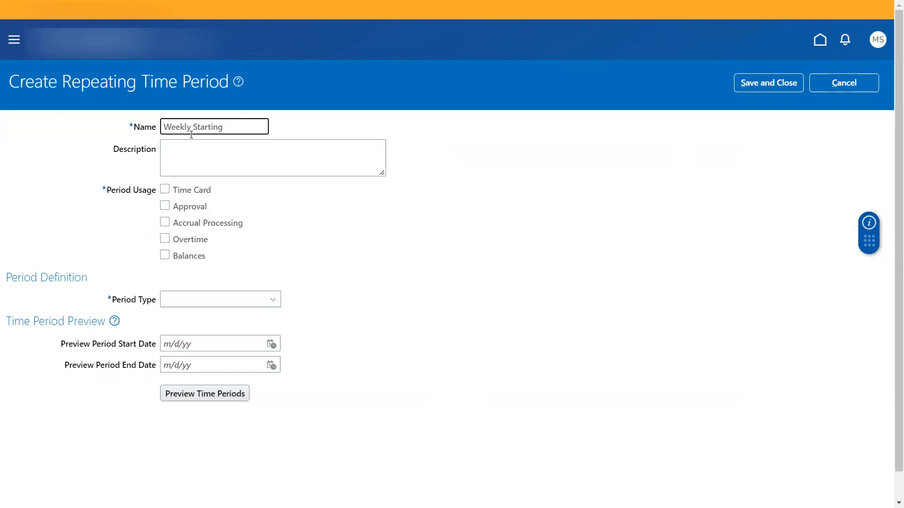
type("Satur")
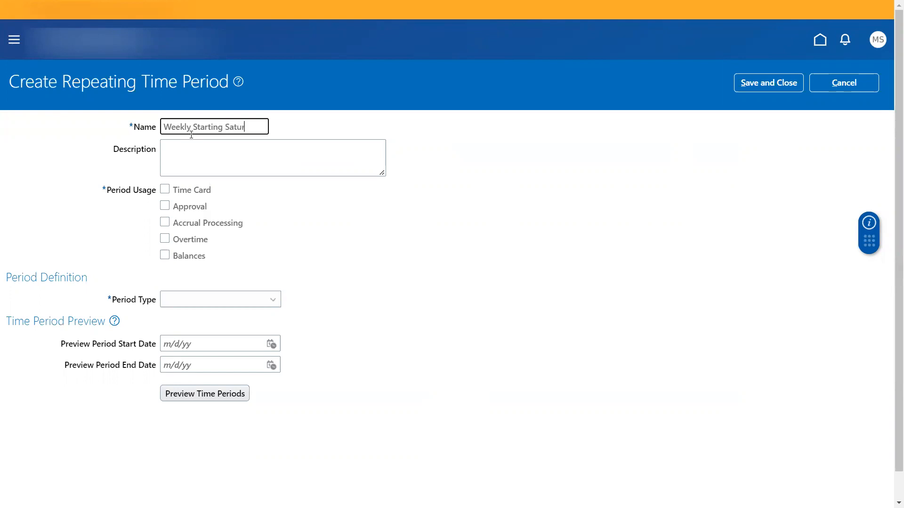
left_click(271, 158)
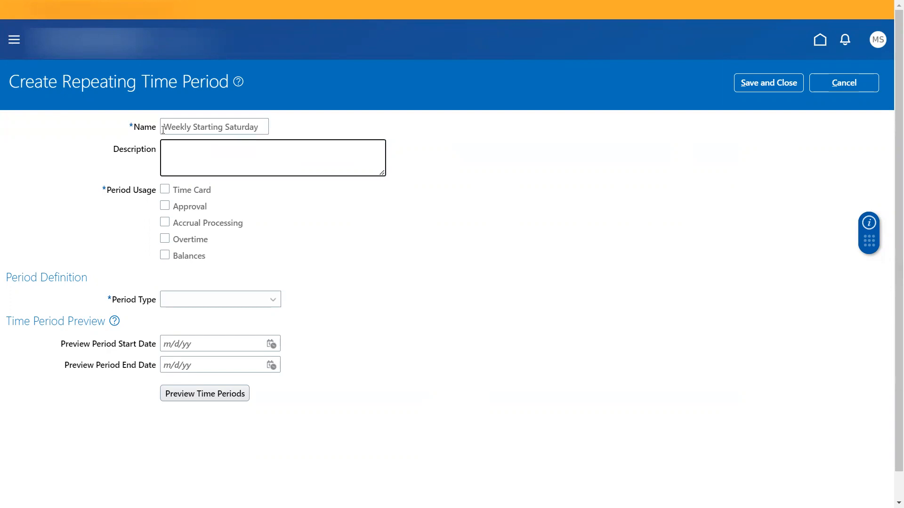
triple_click(213, 126)
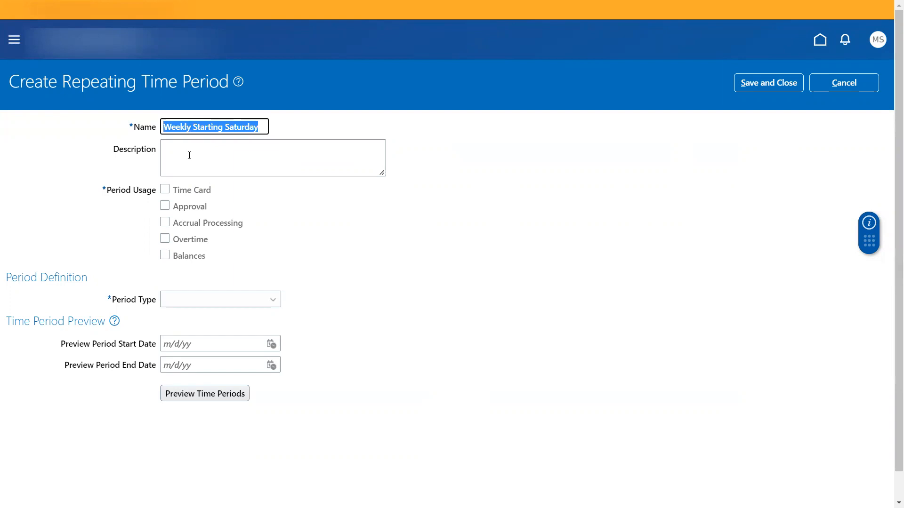
type("Weekly Starting Saturday")
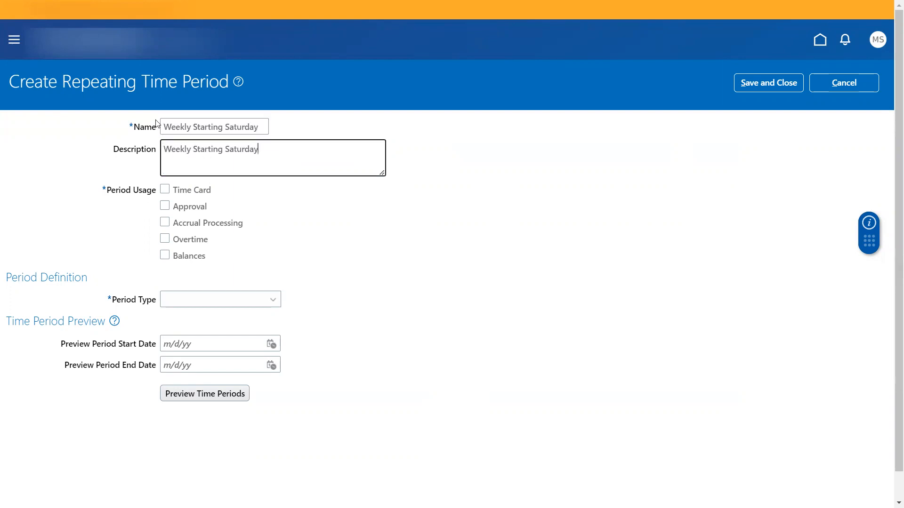
mouse_move(133, 124)
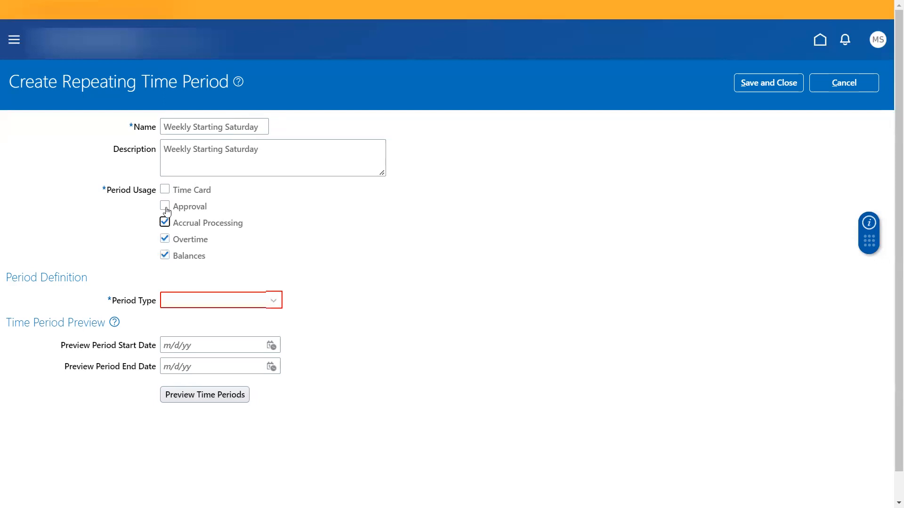
- Toggle Period Usage checkboxes until Time Card, Approval and Overtime are checked
left_click(165, 190)
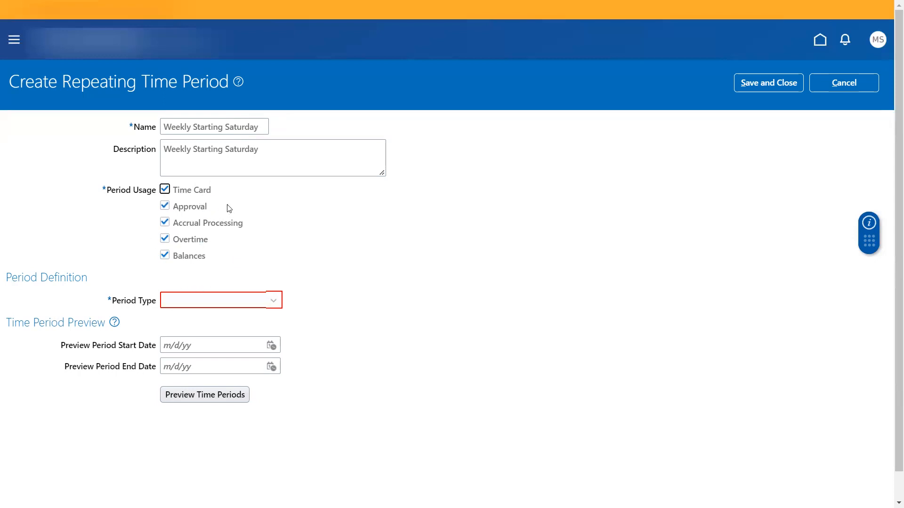
mouse_move(235, 196)
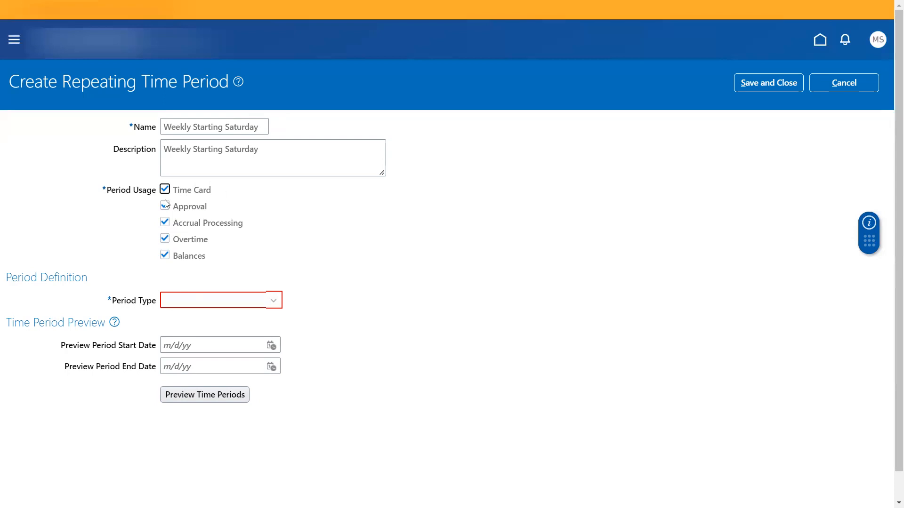
mouse_move(206, 196)
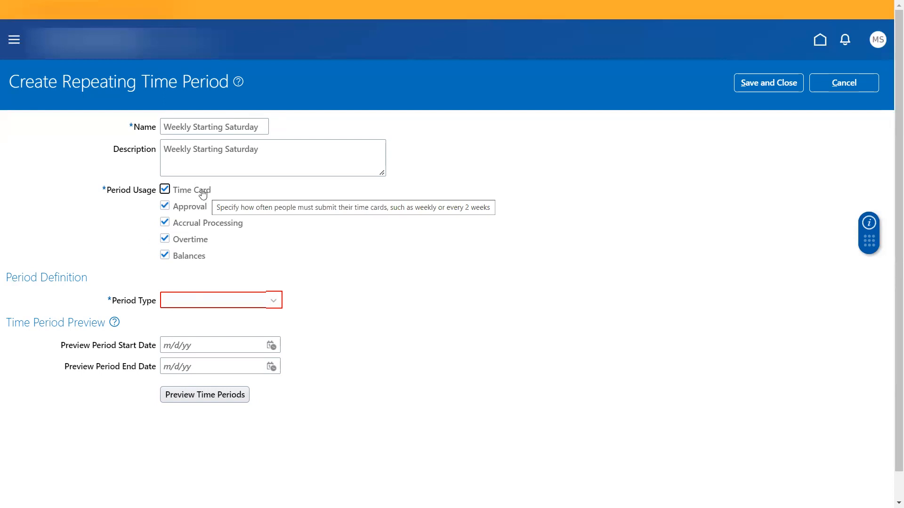
left_click(164, 205)
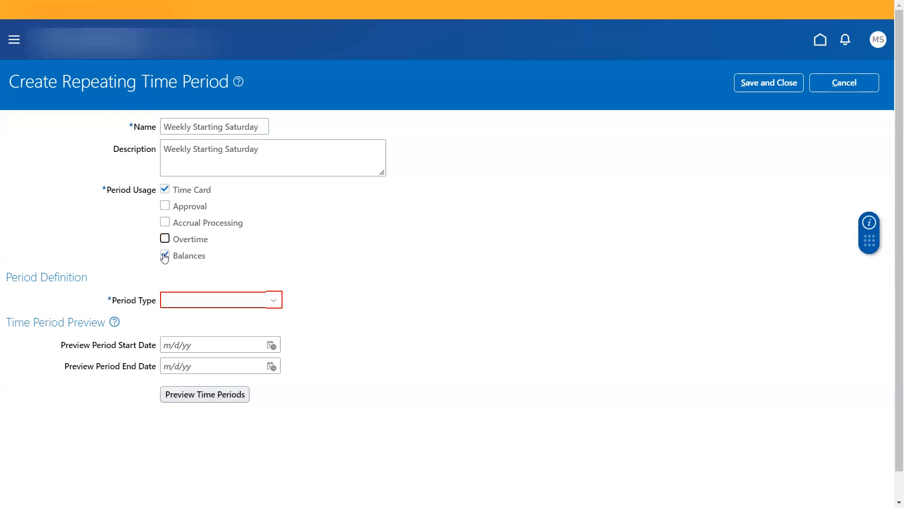
left_click(164, 257)
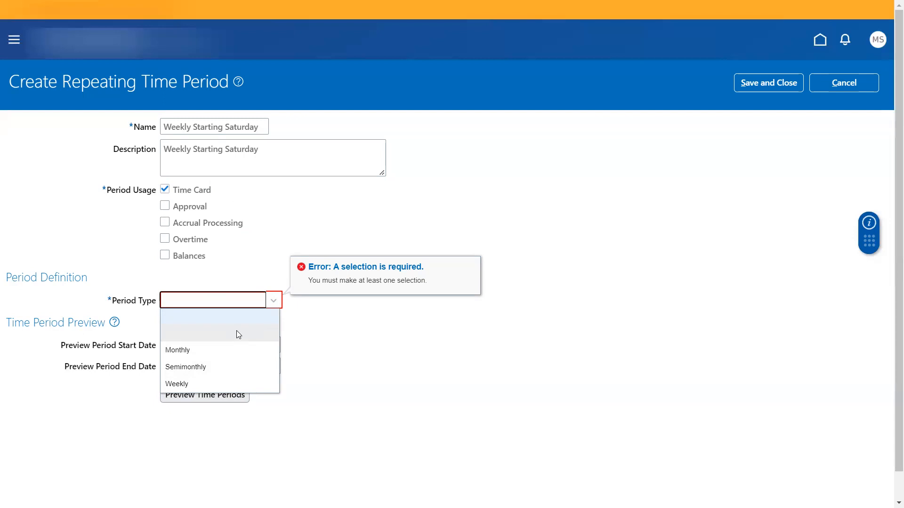
mouse_move(196, 352)
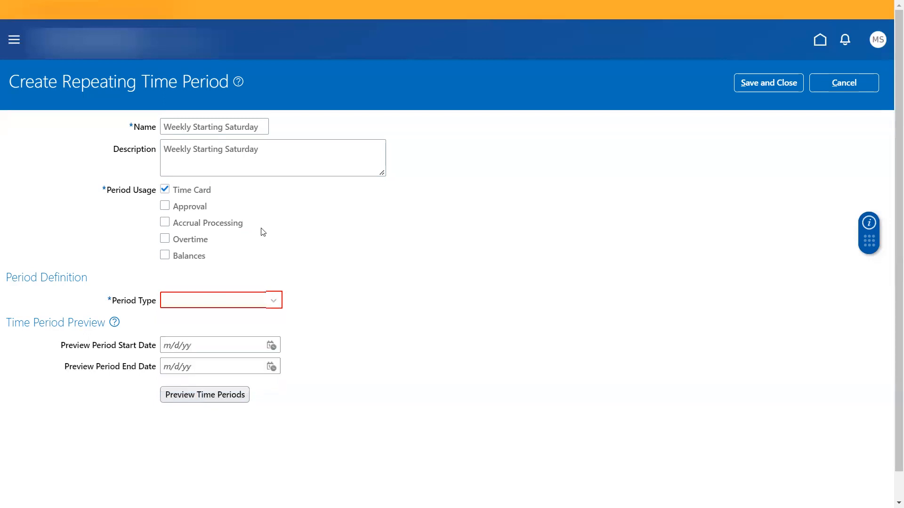
left_click(165, 206)
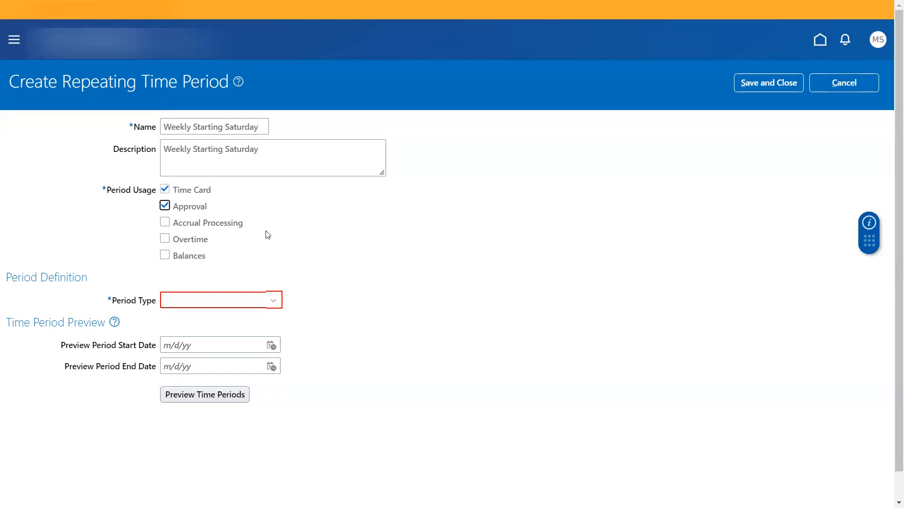
mouse_move(240, 232)
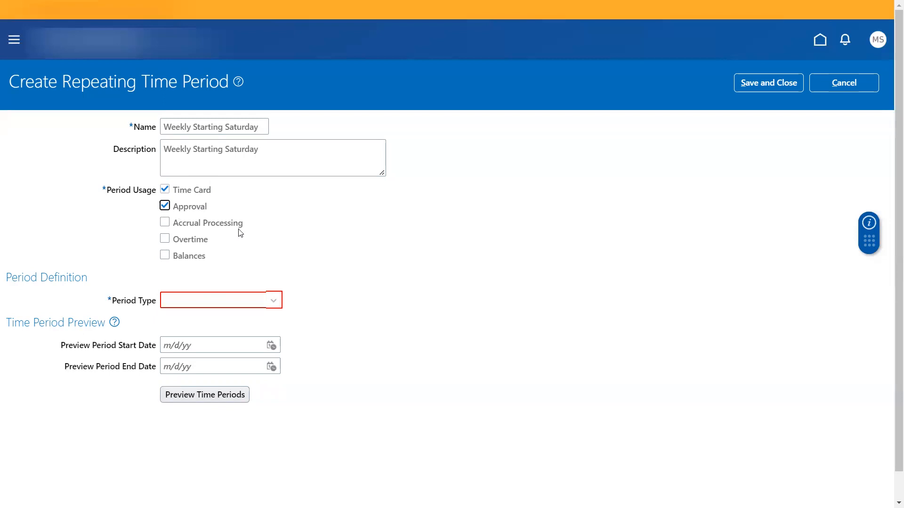
mouse_move(202, 208)
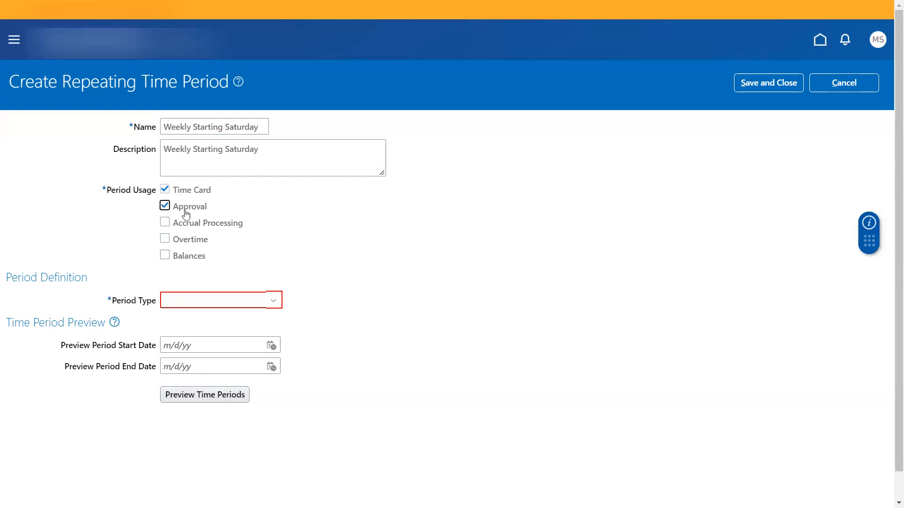
mouse_move(204, 213)
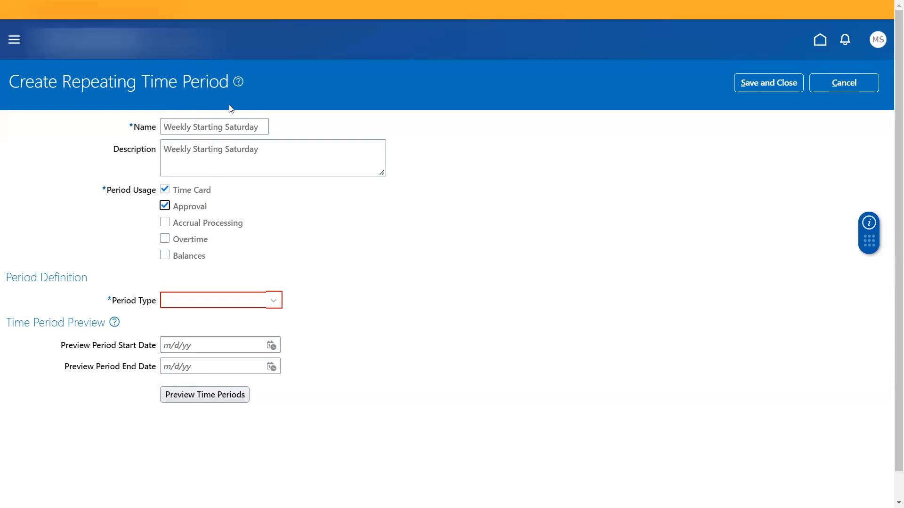
mouse_move(209, 299)
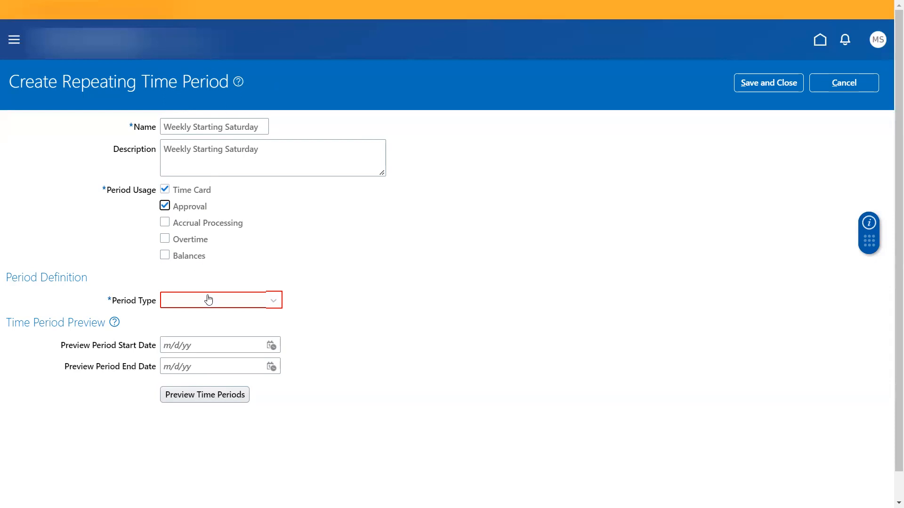
mouse_move(248, 273)
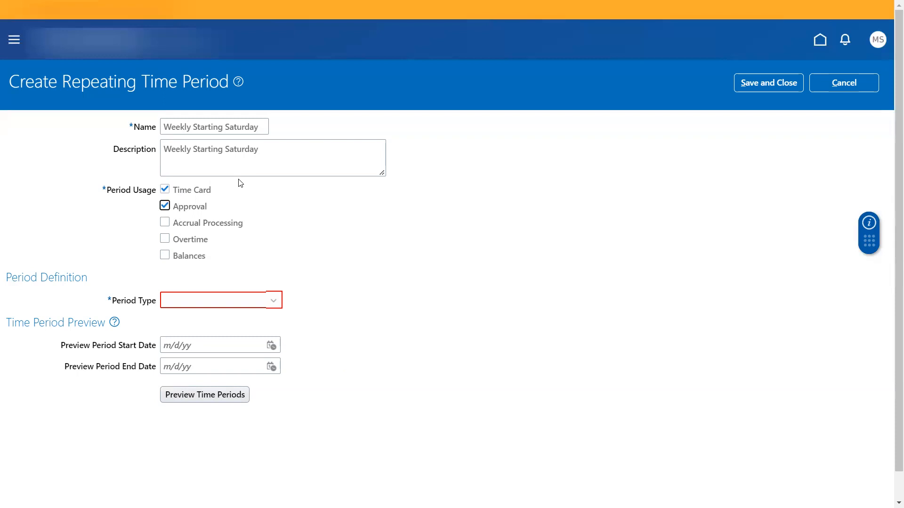
mouse_move(234, 189)
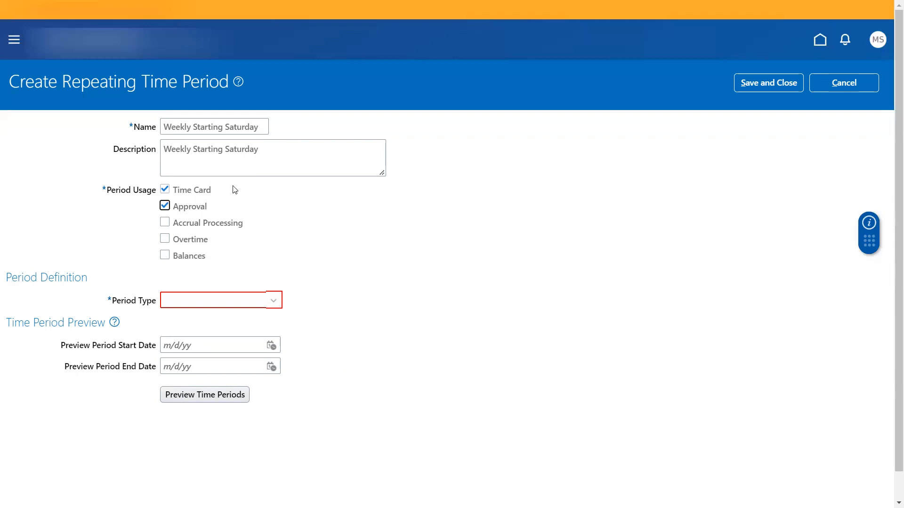
left_click(165, 239)
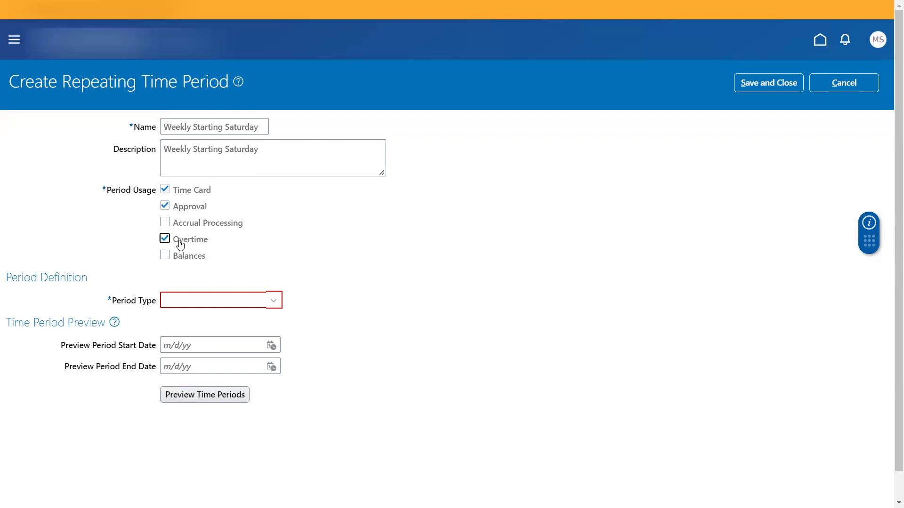
mouse_move(192, 243)
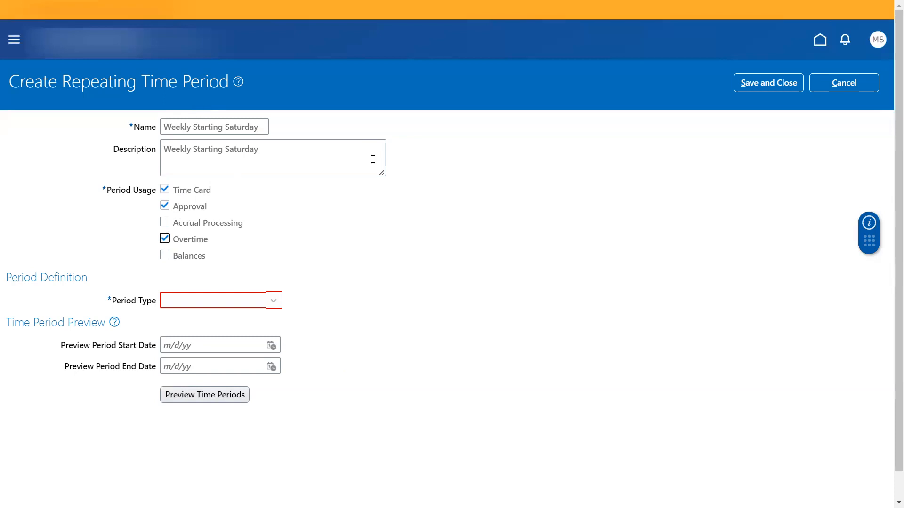
mouse_move(434, 199)
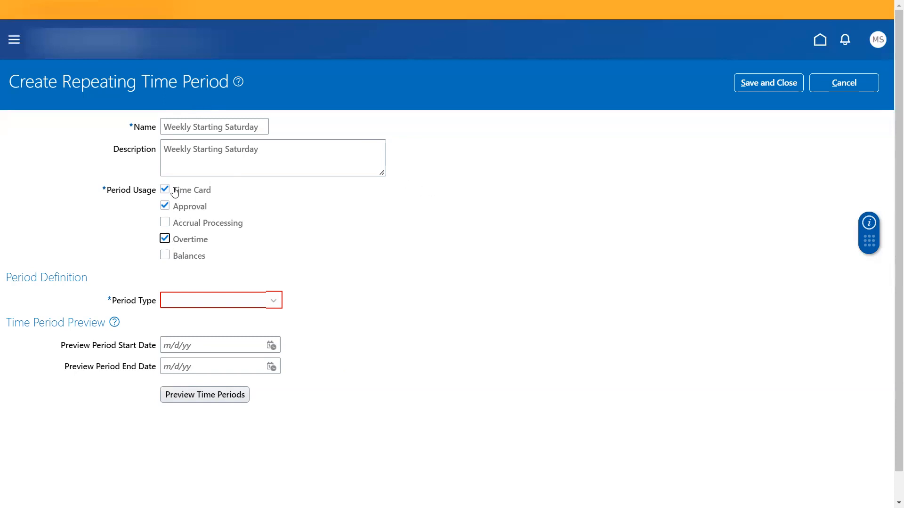
mouse_move(249, 242)
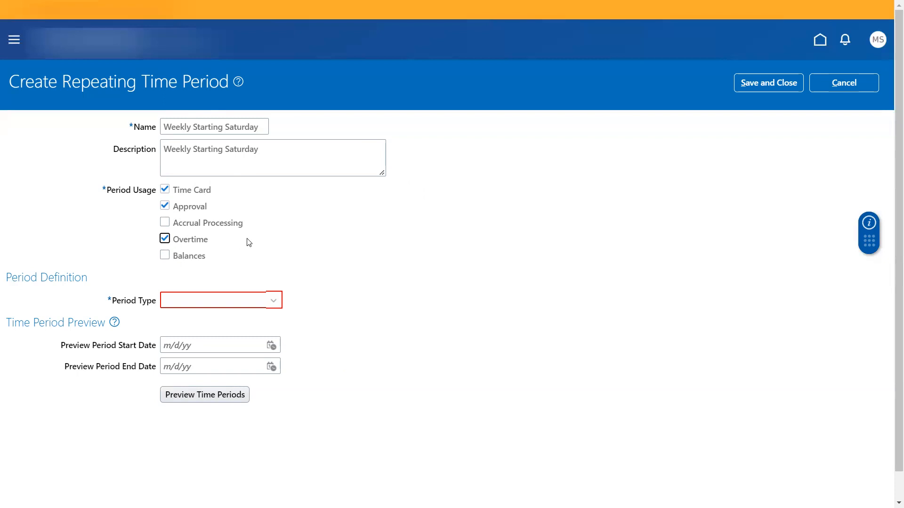
mouse_move(306, 242)
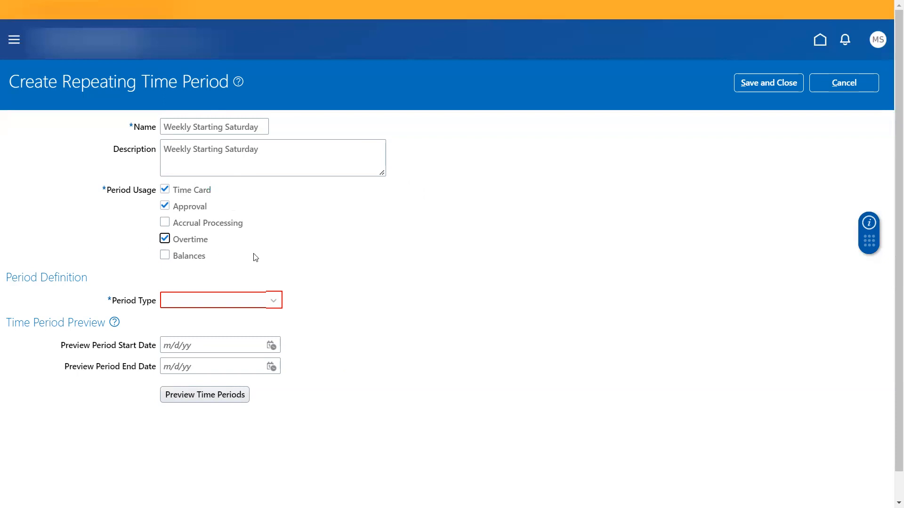
mouse_move(234, 259)
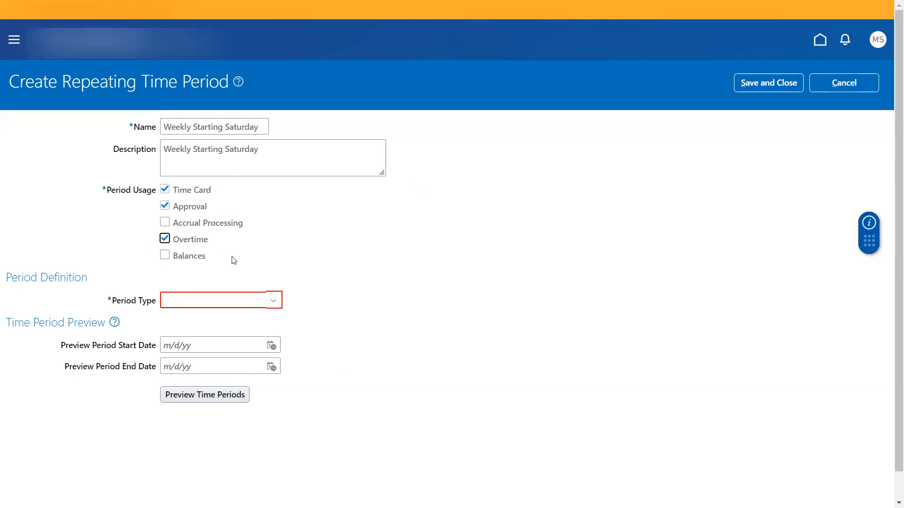
mouse_move(240, 299)
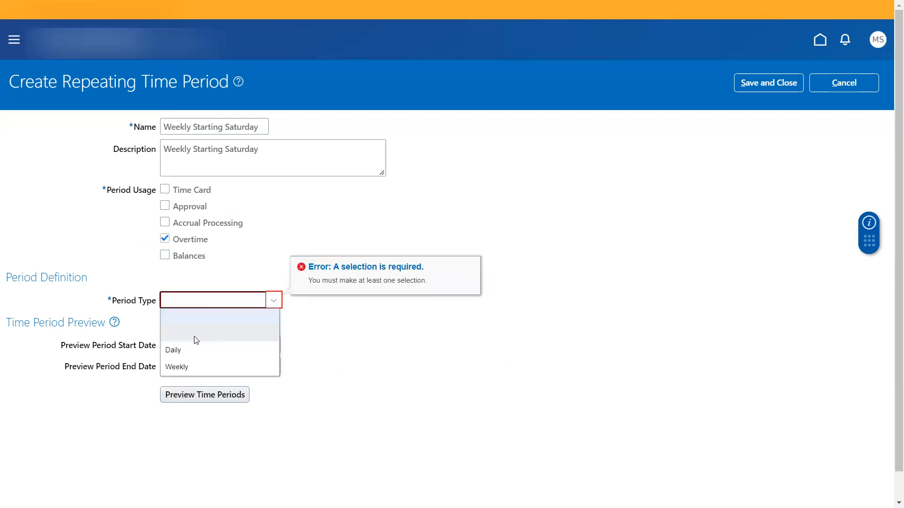
mouse_move(362, 364)
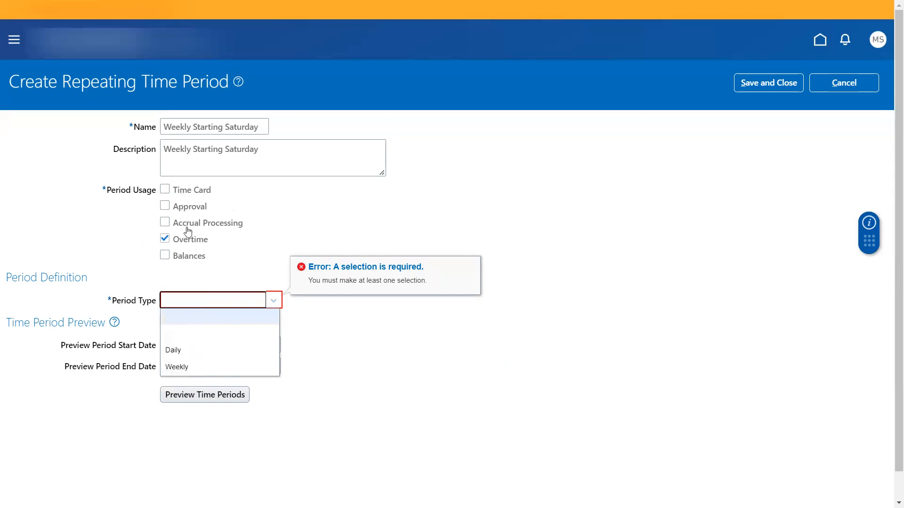
- Check Accrual Processing and Balances as period usages
left_click(165, 222)
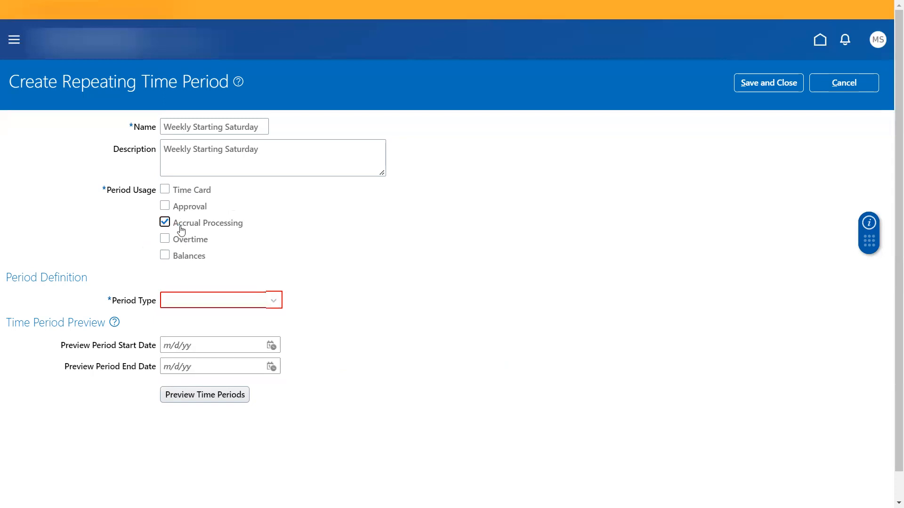
mouse_move(224, 232)
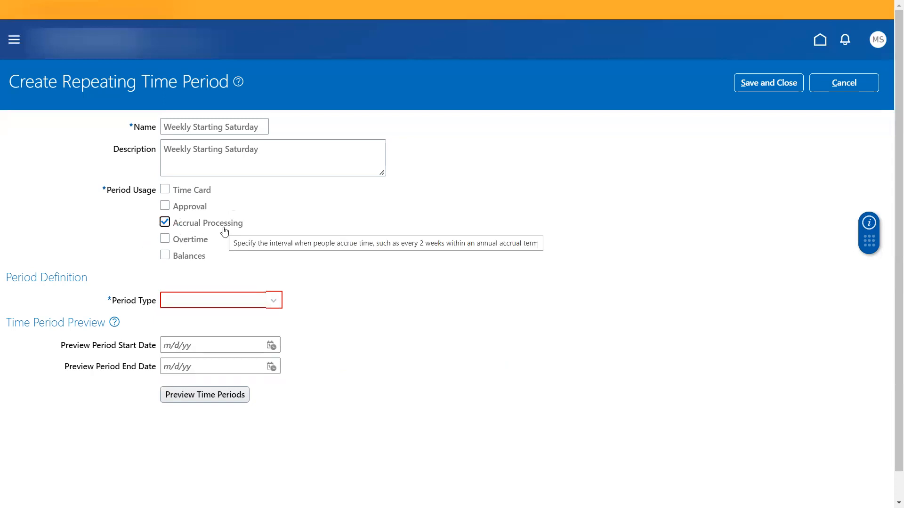
mouse_move(320, 226)
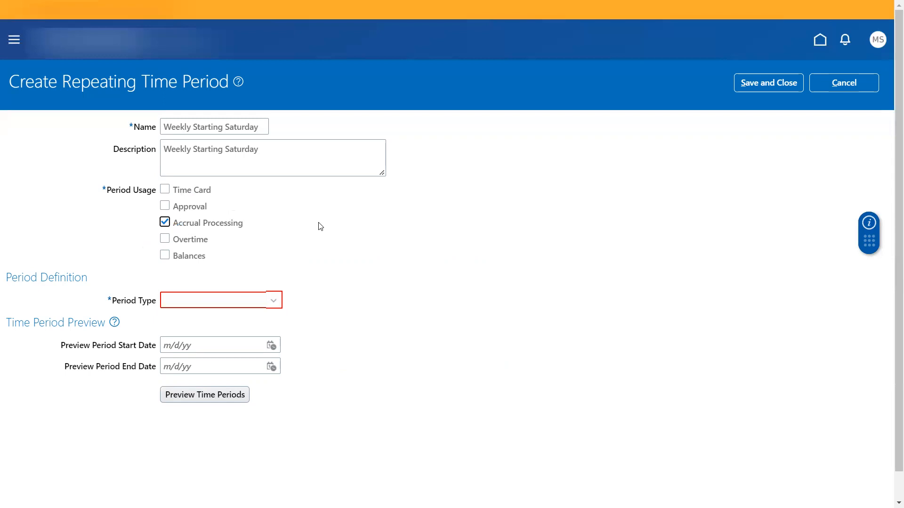
mouse_move(375, 229)
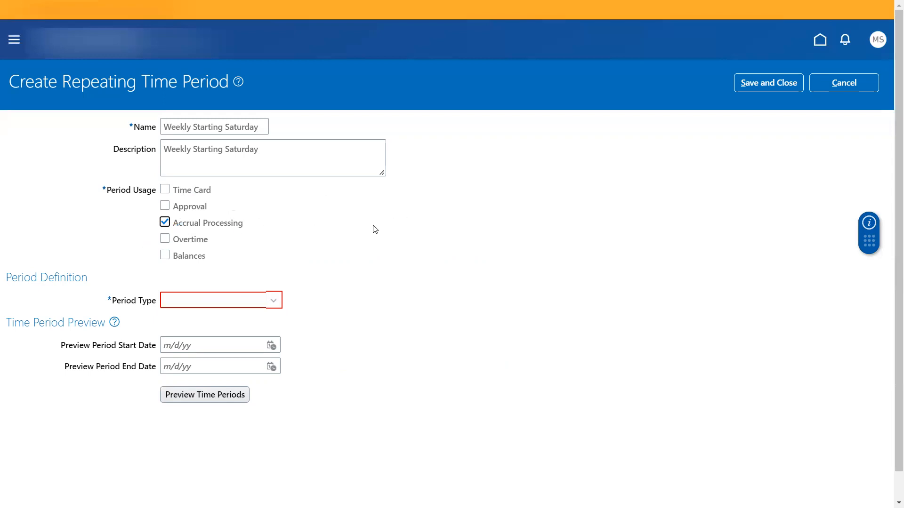
mouse_move(191, 260)
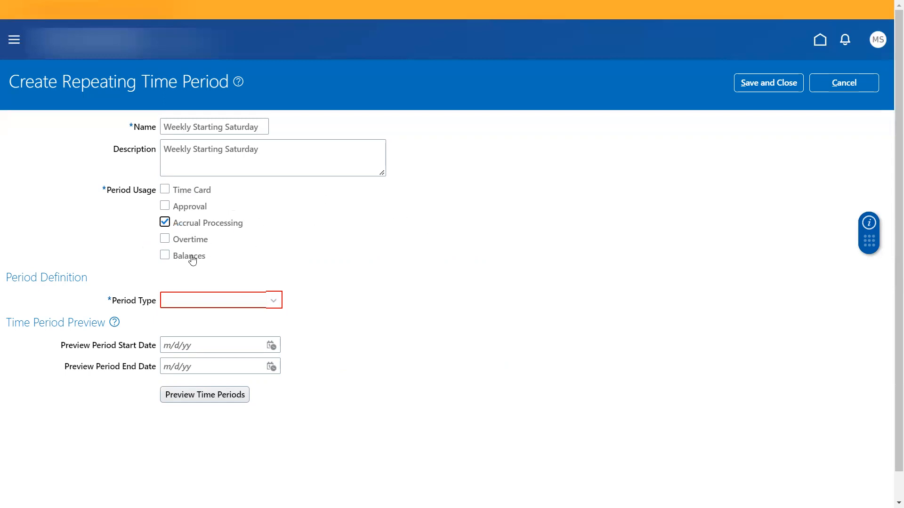
left_click(165, 255)
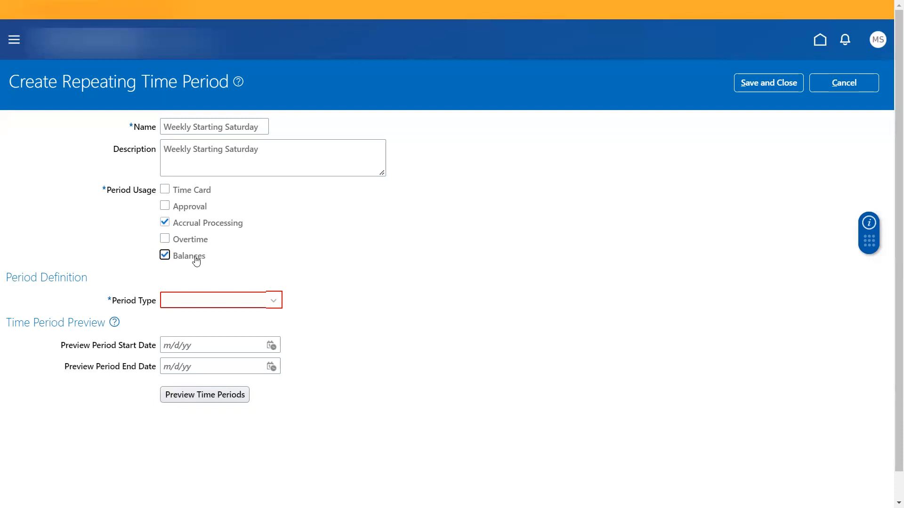
left_click(217, 301)
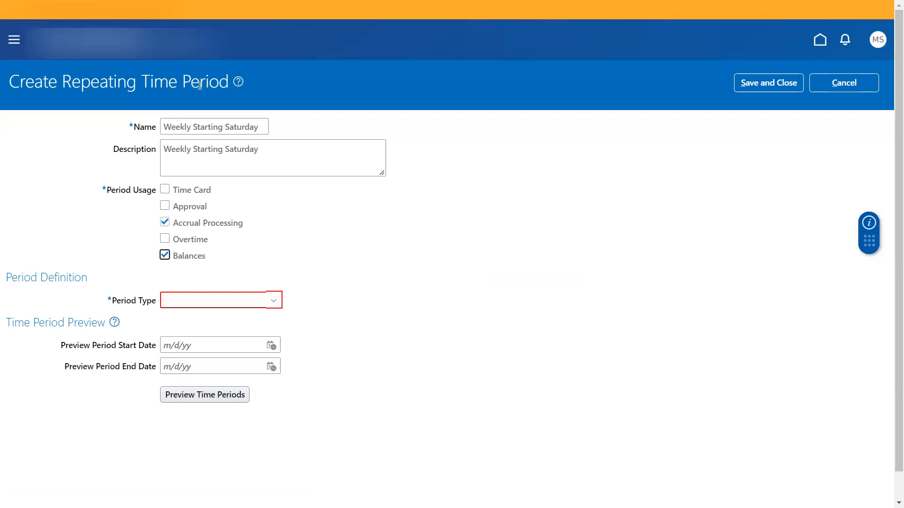
mouse_move(216, 221)
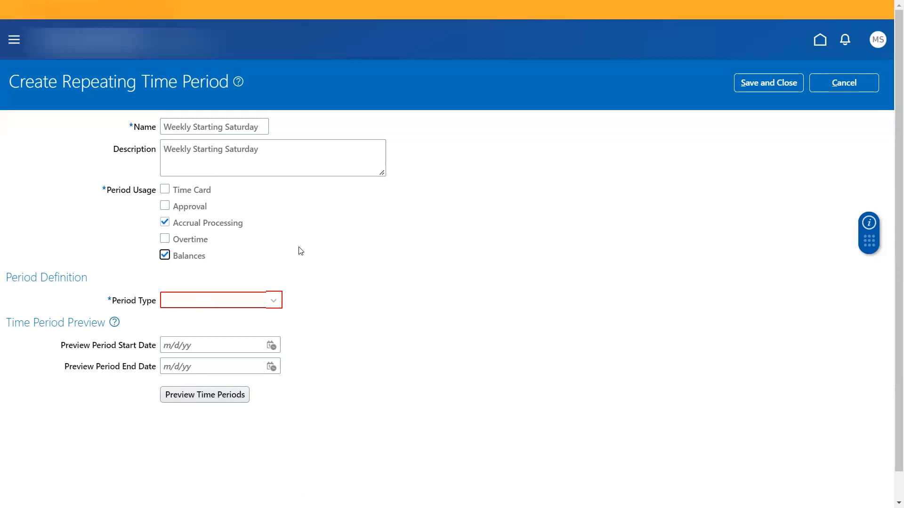
mouse_move(209, 91)
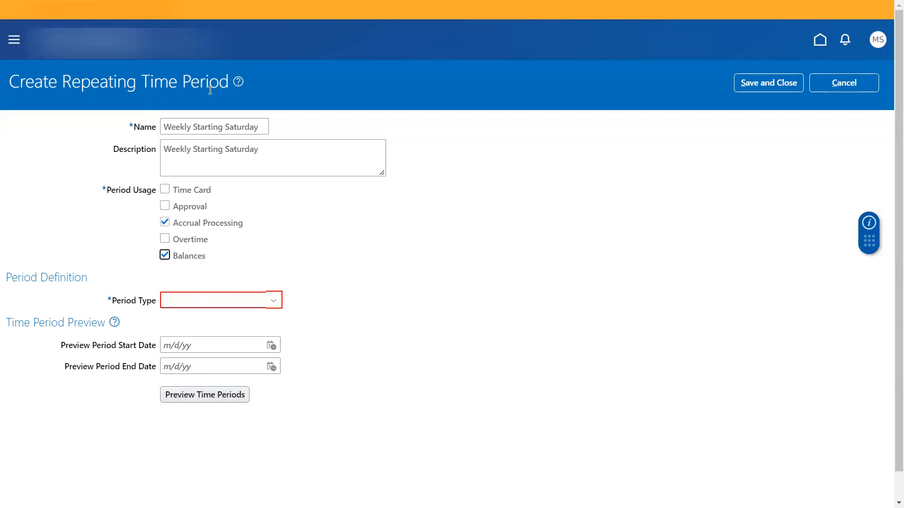
- Uncheck Balances and choose Weekly as the period type
left_click(164, 255)
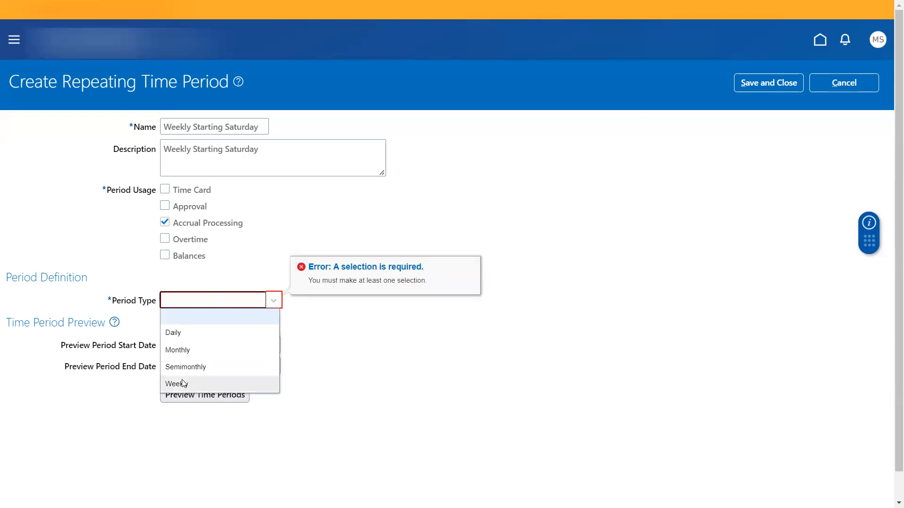
mouse_move(236, 357)
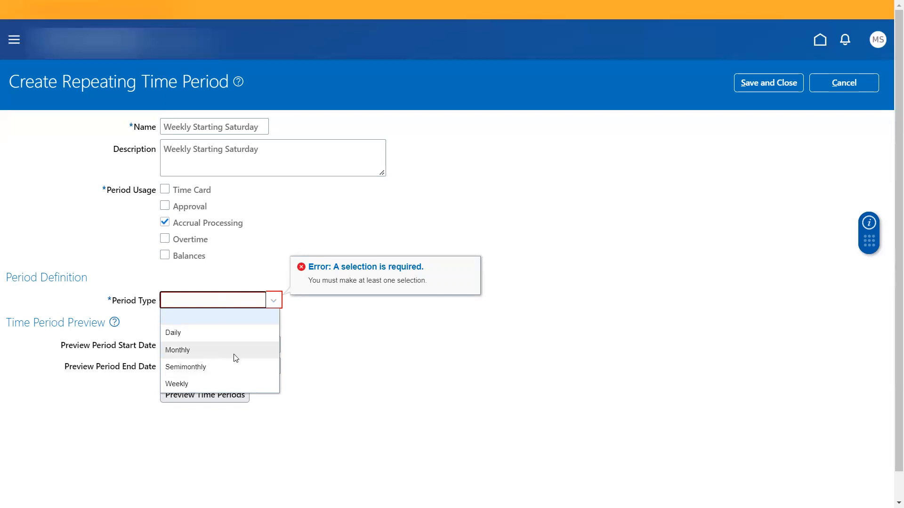
mouse_move(181, 339)
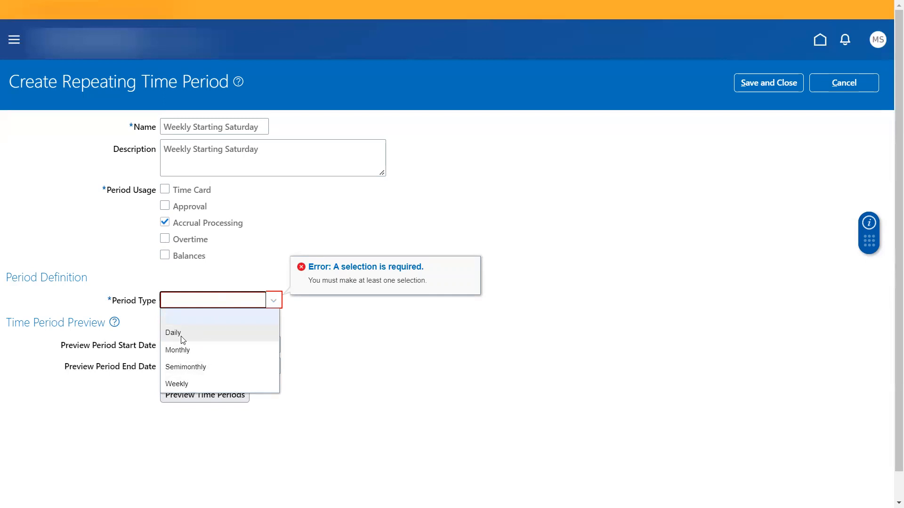
mouse_move(391, 316)
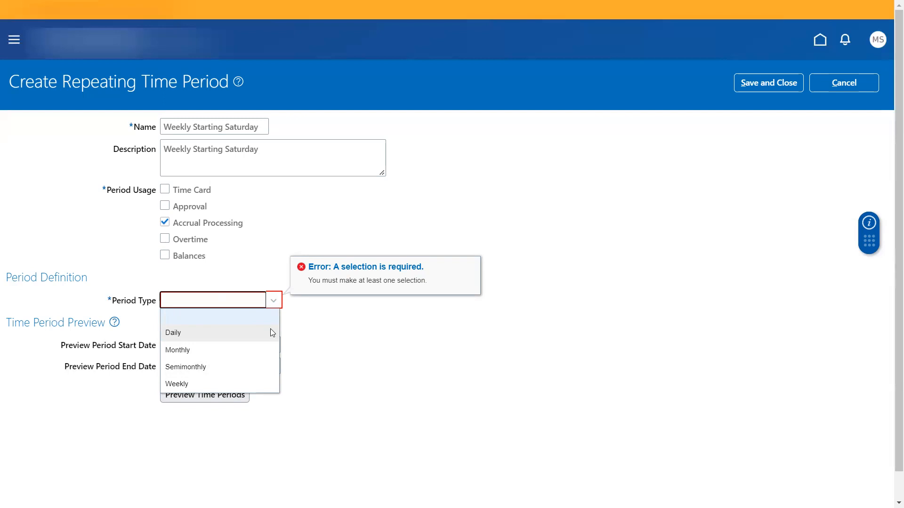
mouse_move(246, 381)
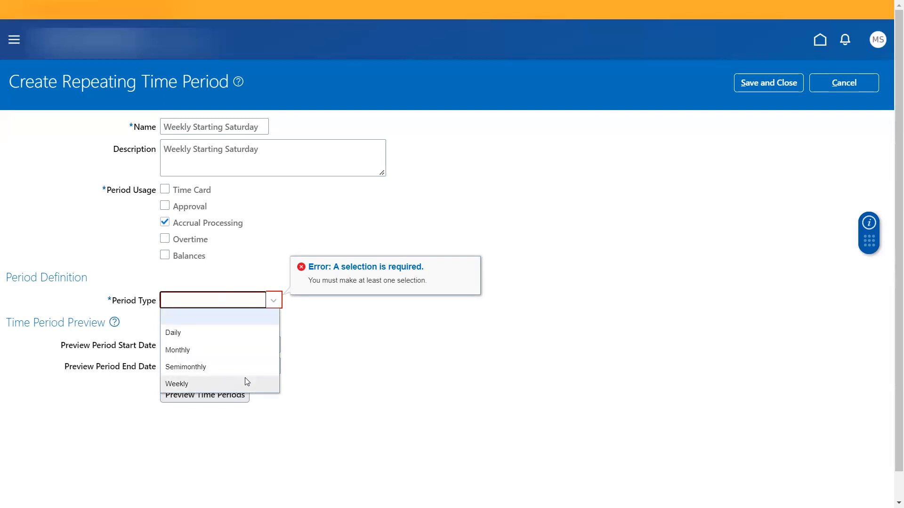
left_click(177, 384)
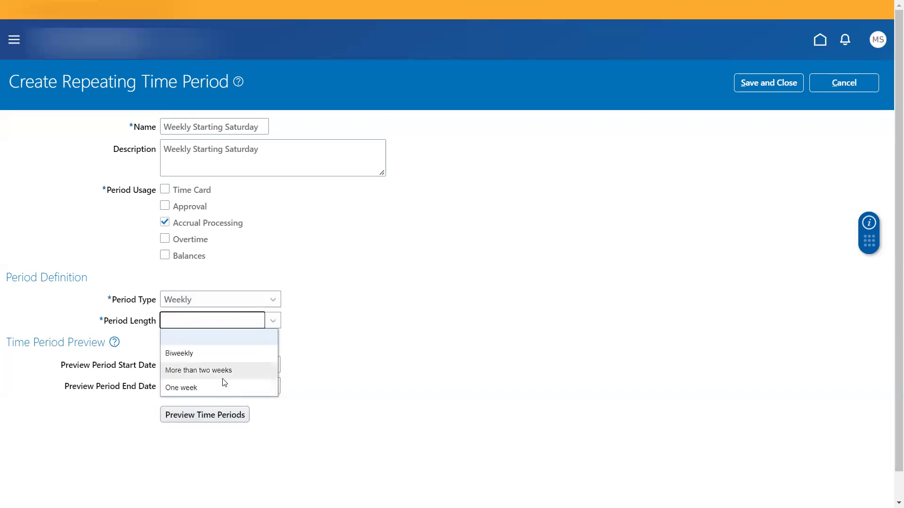
- Set period length One week and sample start date 12/10/22, a Saturday
left_click(181, 387)
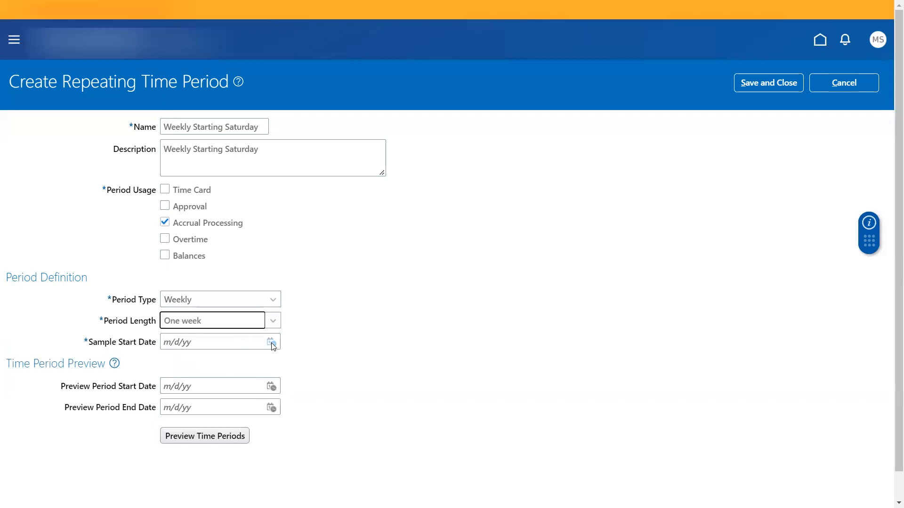
left_click(269, 342)
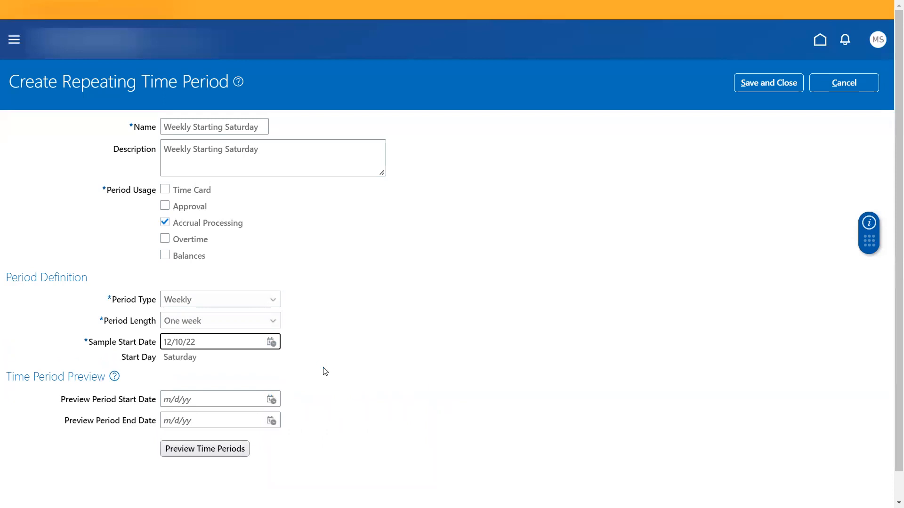
mouse_move(420, 196)
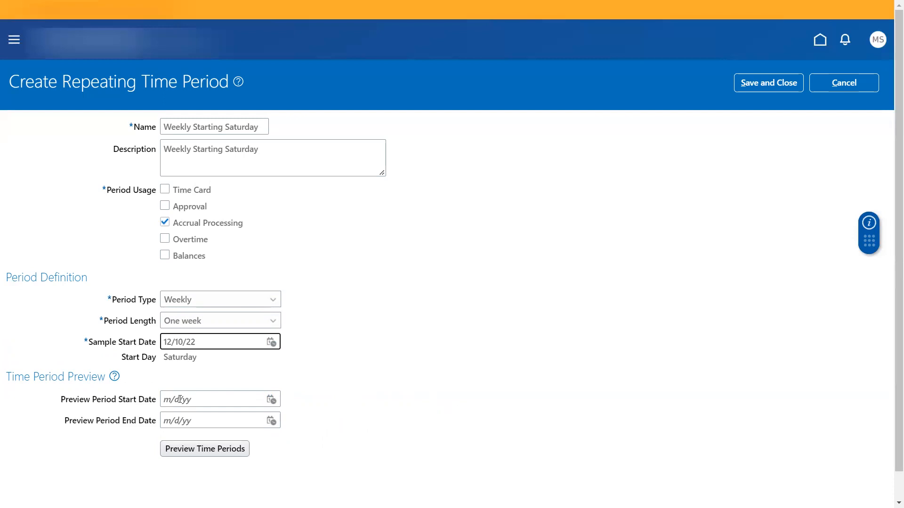
mouse_move(241, 332)
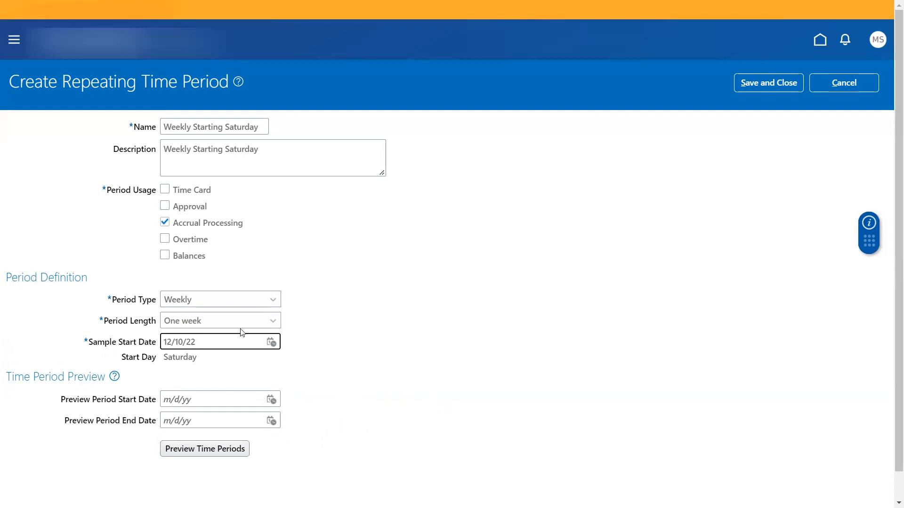
- Preview weekly periods from 11/27/22 to 12/31/22 as a start/end date table
left_click(207, 342)
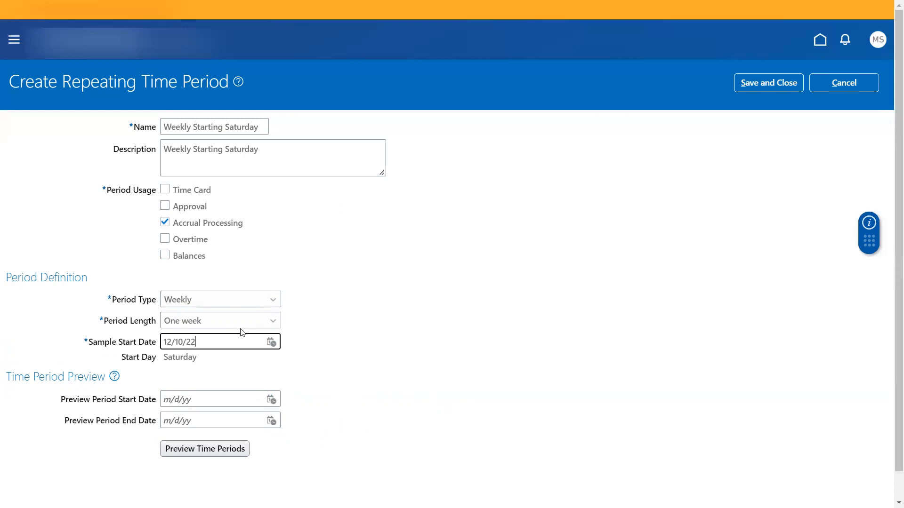
mouse_move(141, 399)
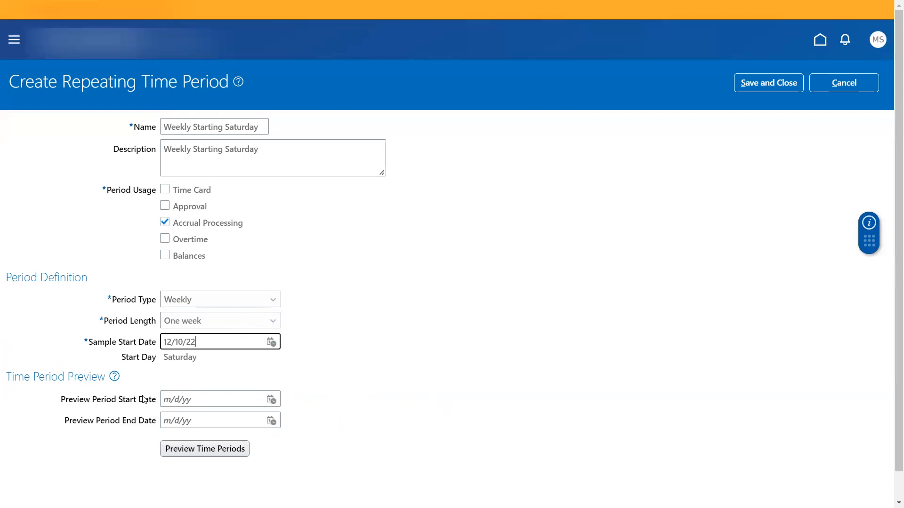
mouse_move(271, 401)
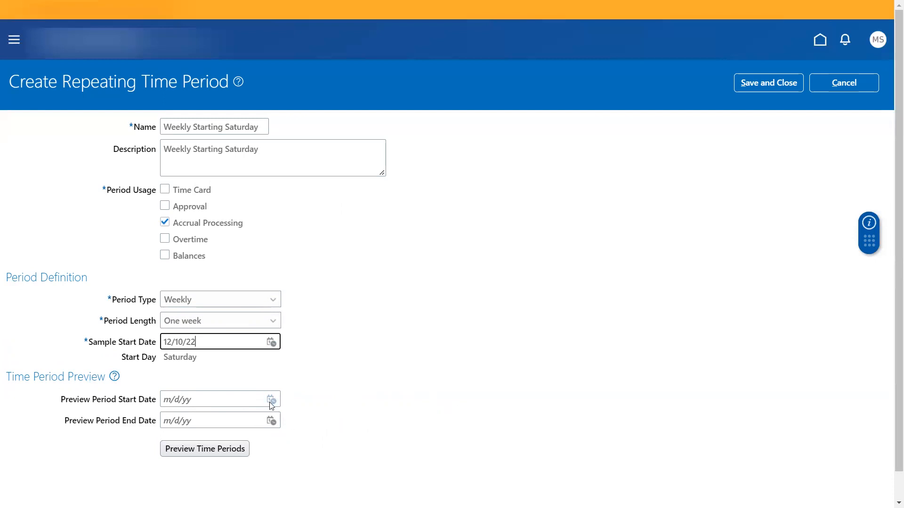
left_click(271, 399)
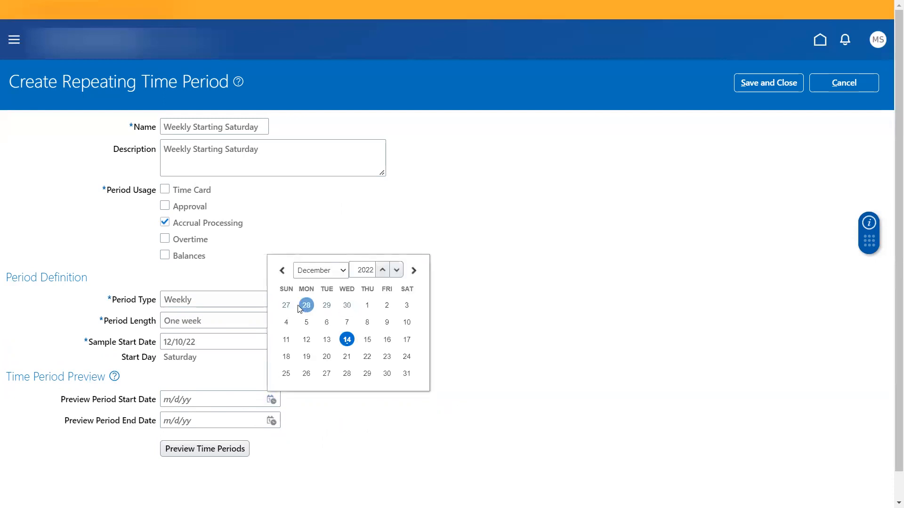
left_click(285, 305)
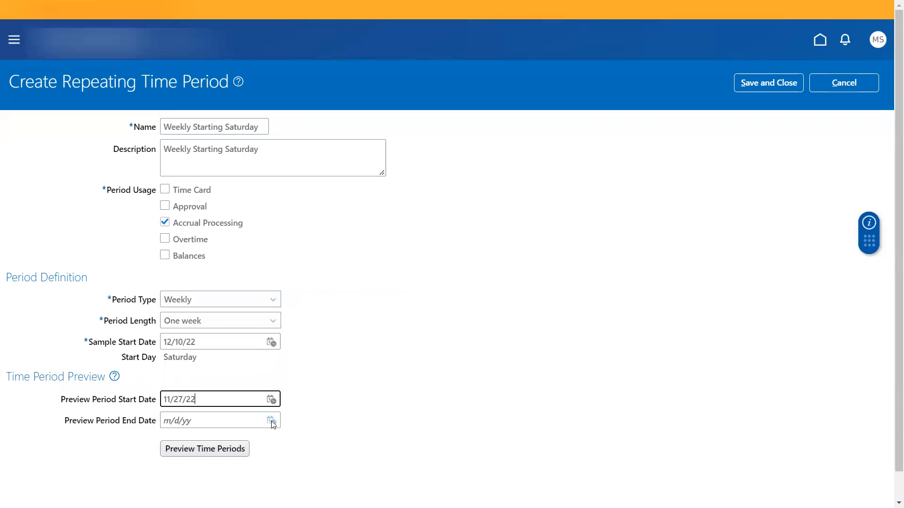
type("12/31/22")
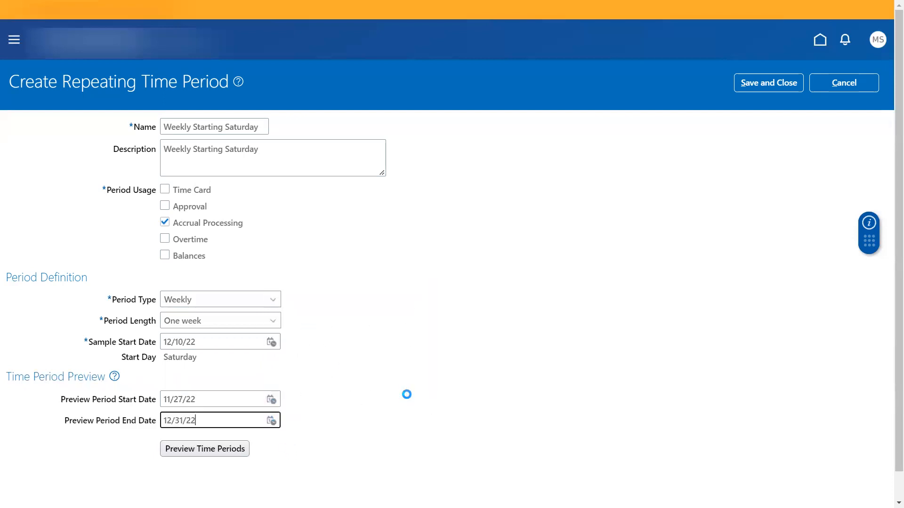
left_click(204, 448)
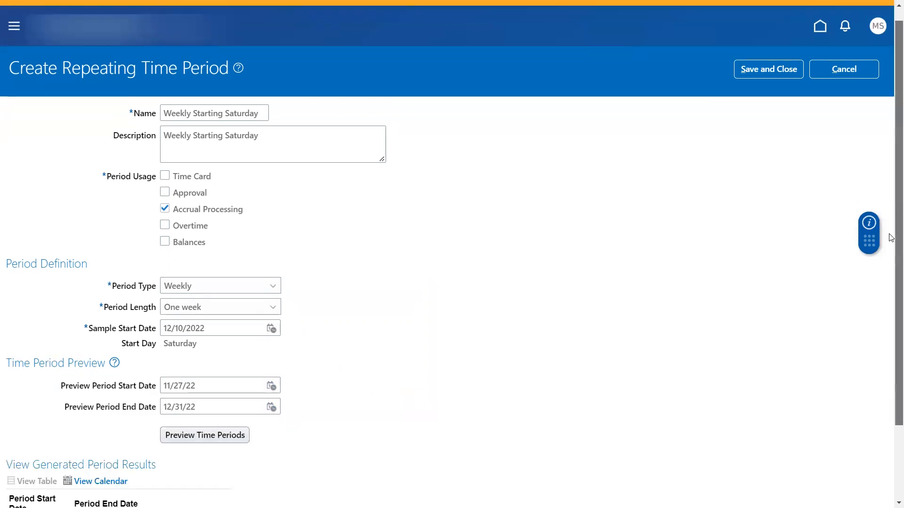
scroll("down", 3)
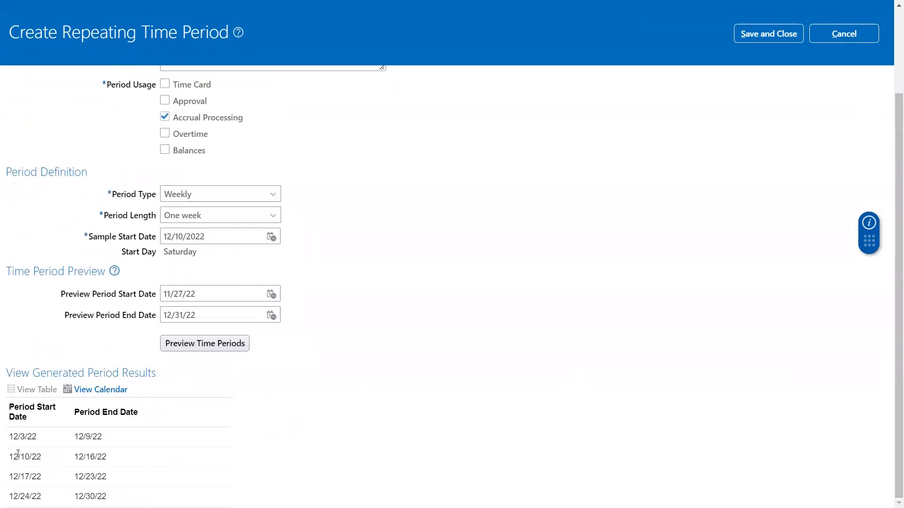
mouse_move(21, 474)
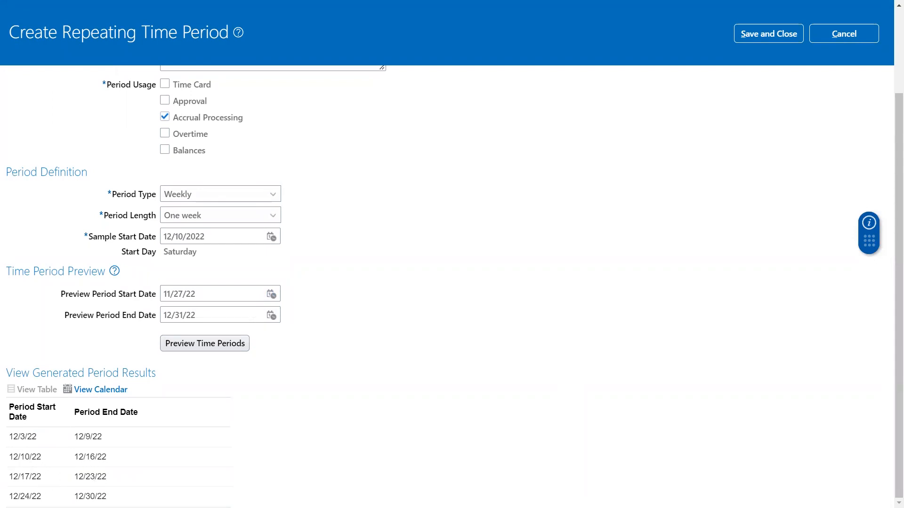
mouse_move(64, 417)
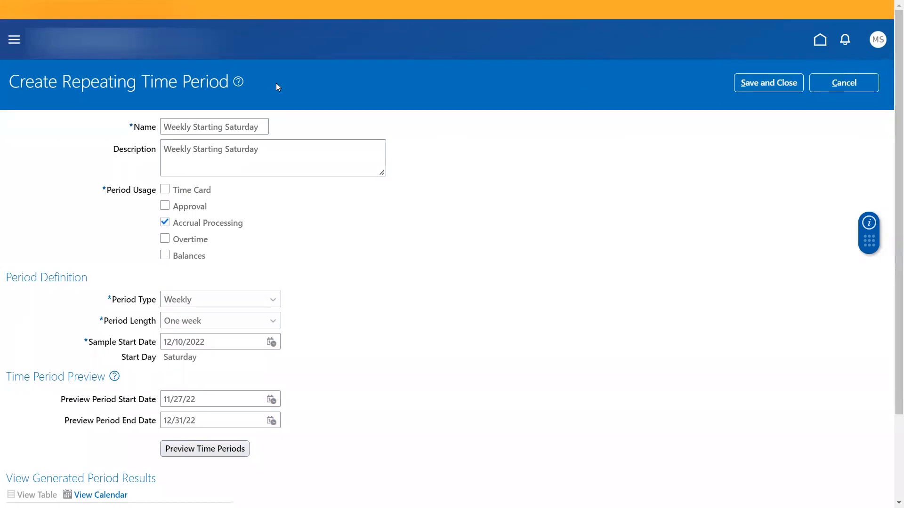
mouse_move(214, 139)
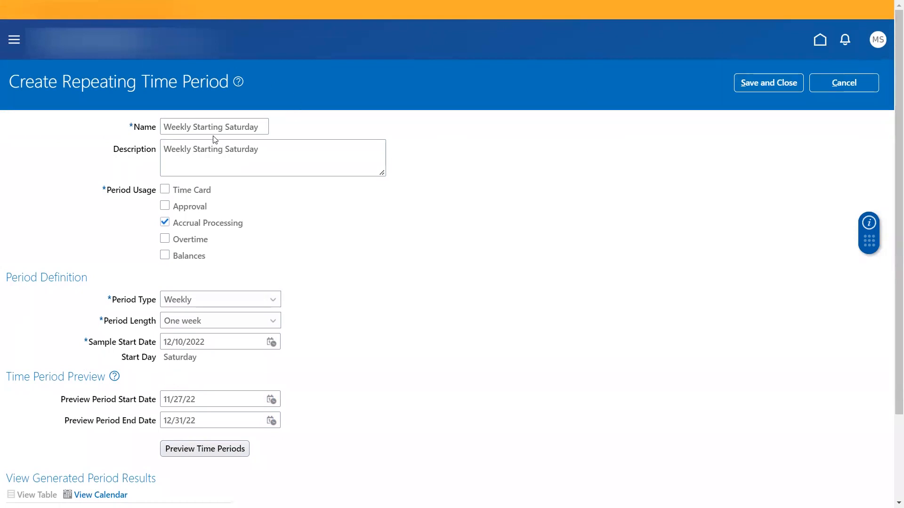
mouse_move(312, 126)
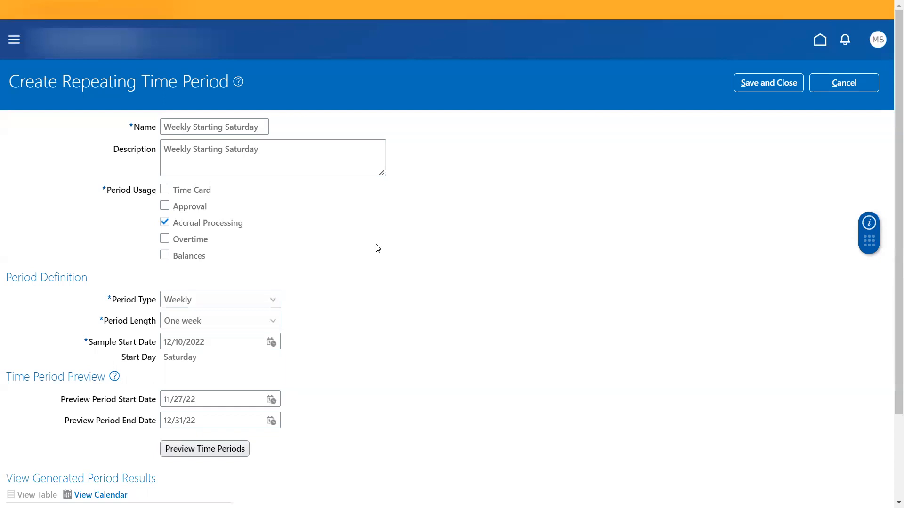
mouse_move(288, 331)
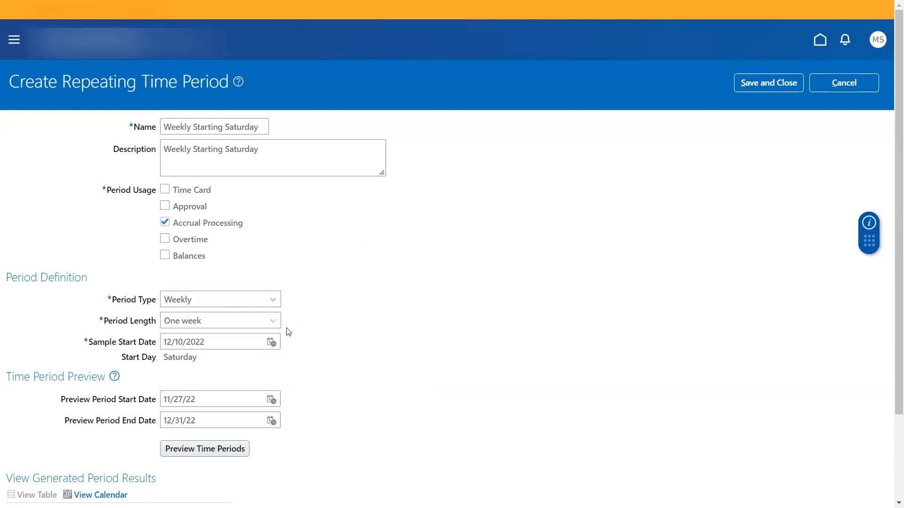
mouse_move(318, 339)
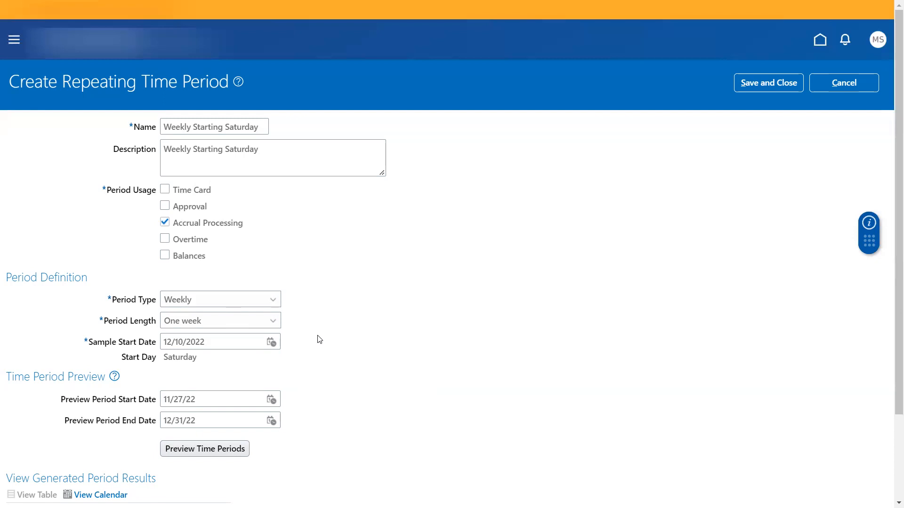
mouse_move(416, 52)
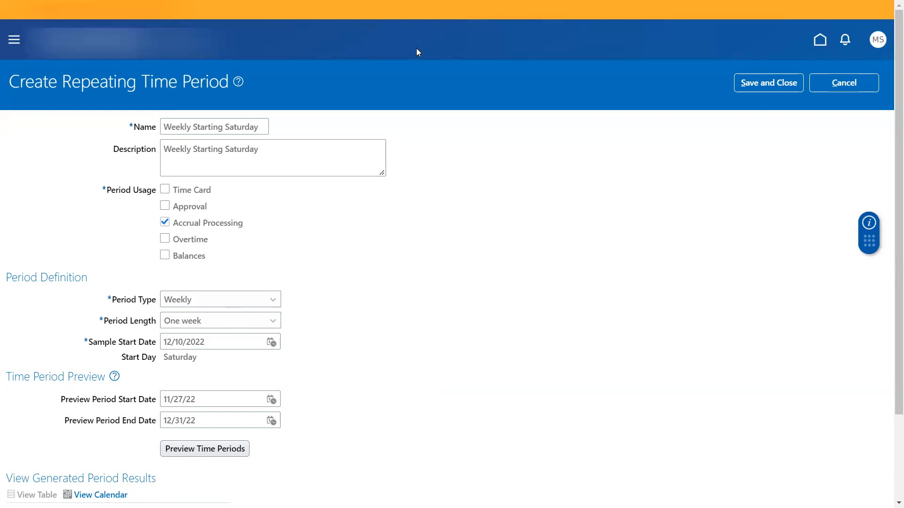